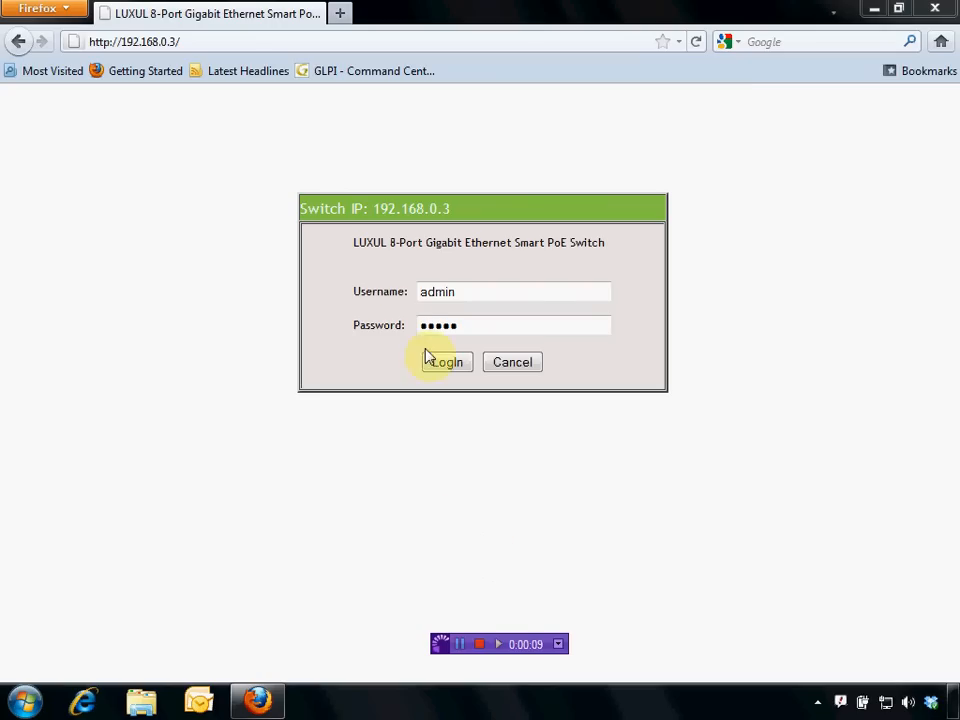
mouse_move(420, 375)
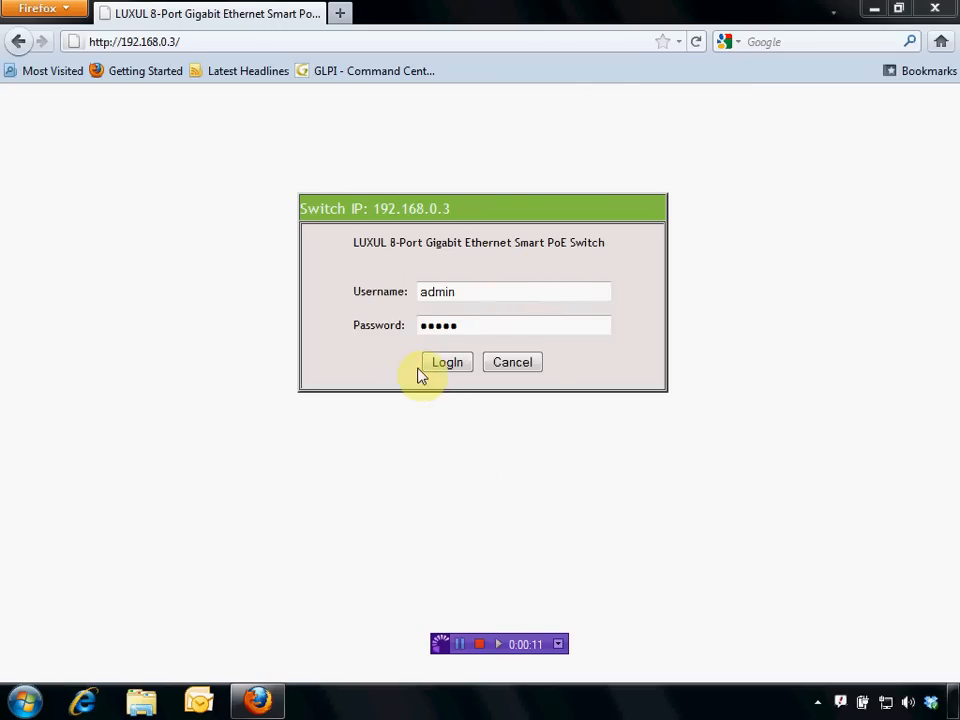
Submit the username and password on the switch login form, retrying to reach the main page.
click(447, 362)
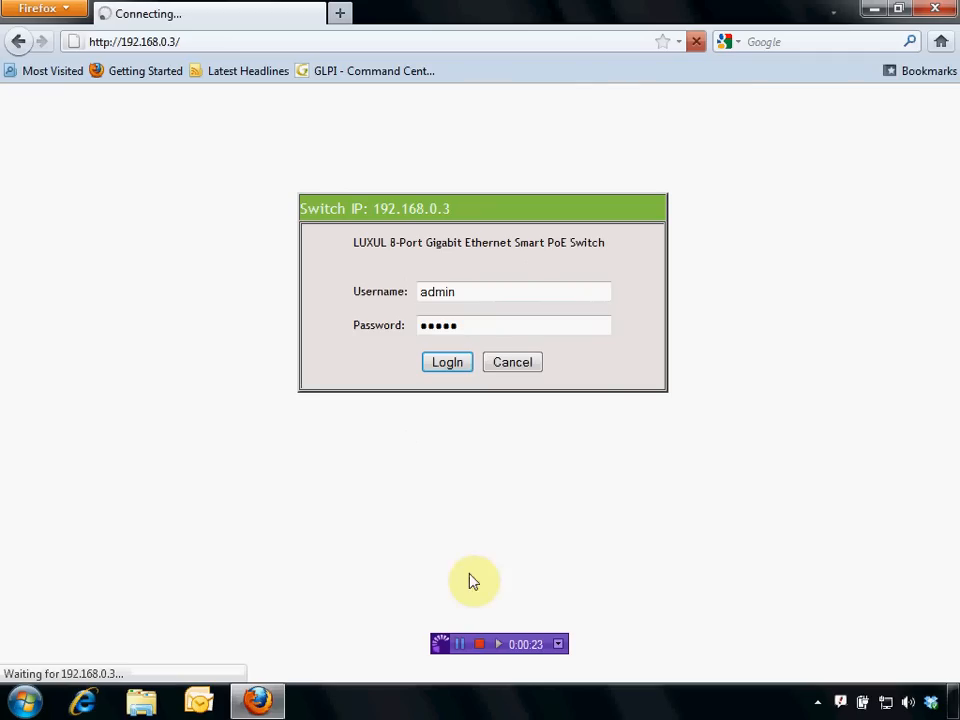
click(447, 362)
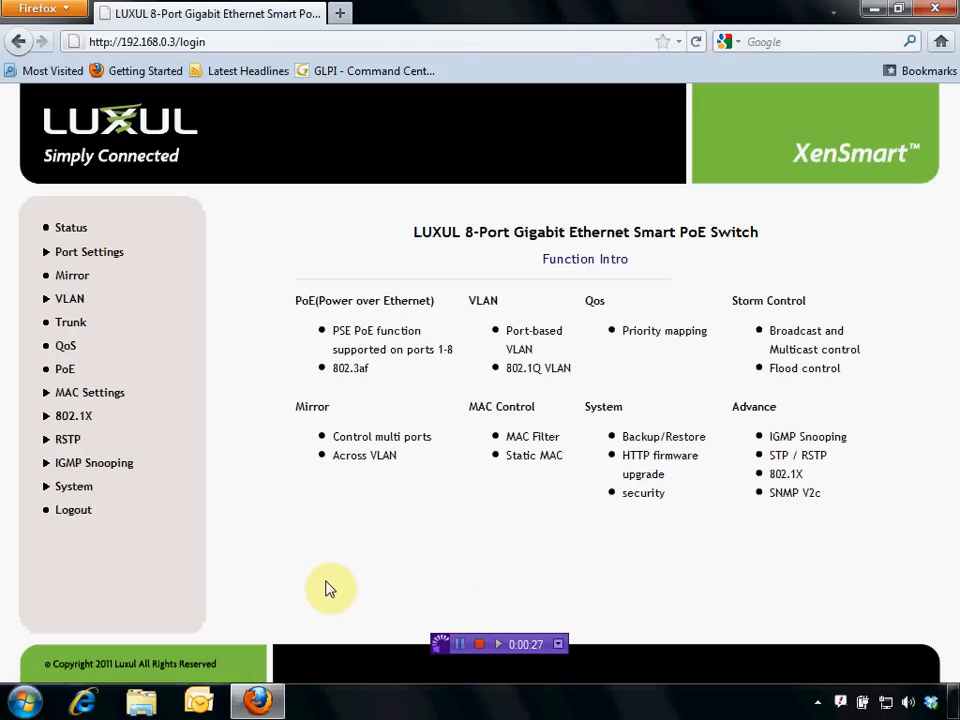
mouse_move(70, 298)
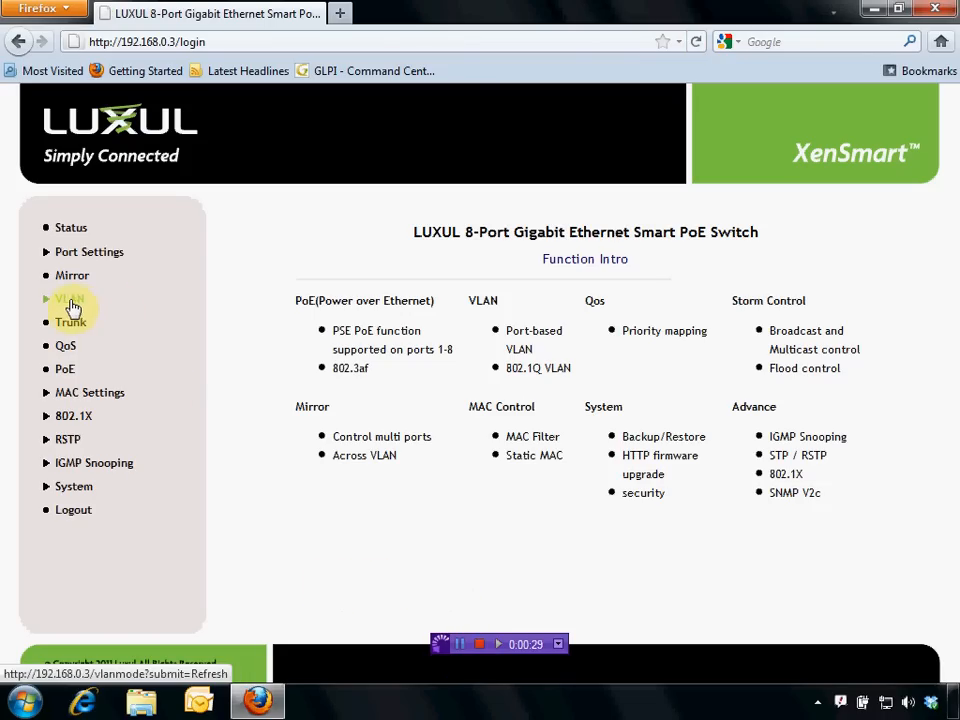
Expand VLAN in the sidebar to view VLAN Mode (currently Port VLAN), then select Port VLAN.
click(70, 298)
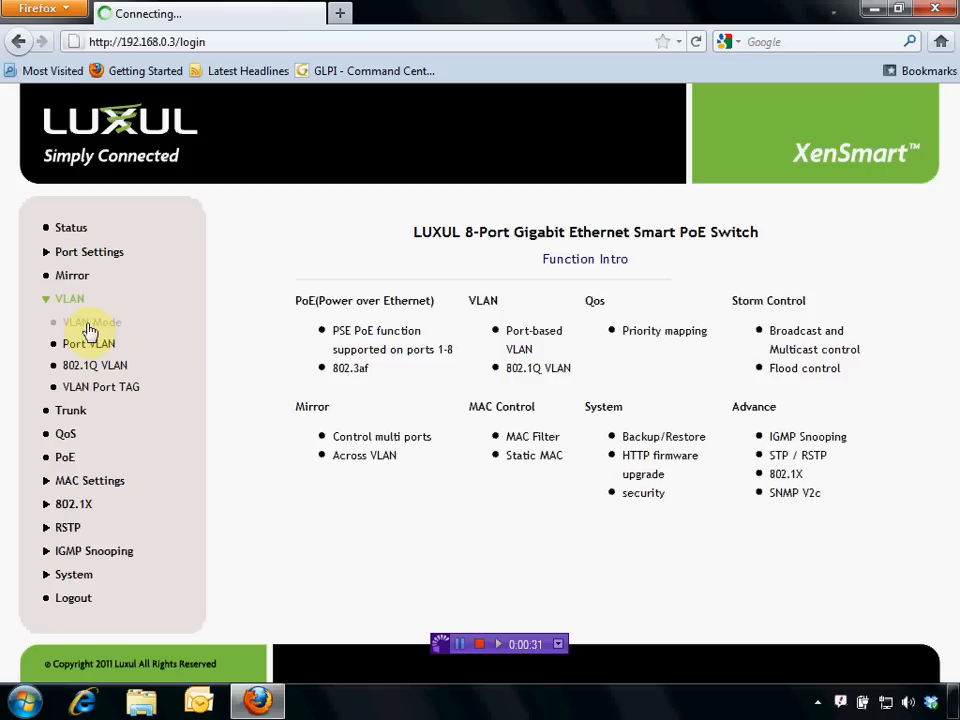
click(92, 322)
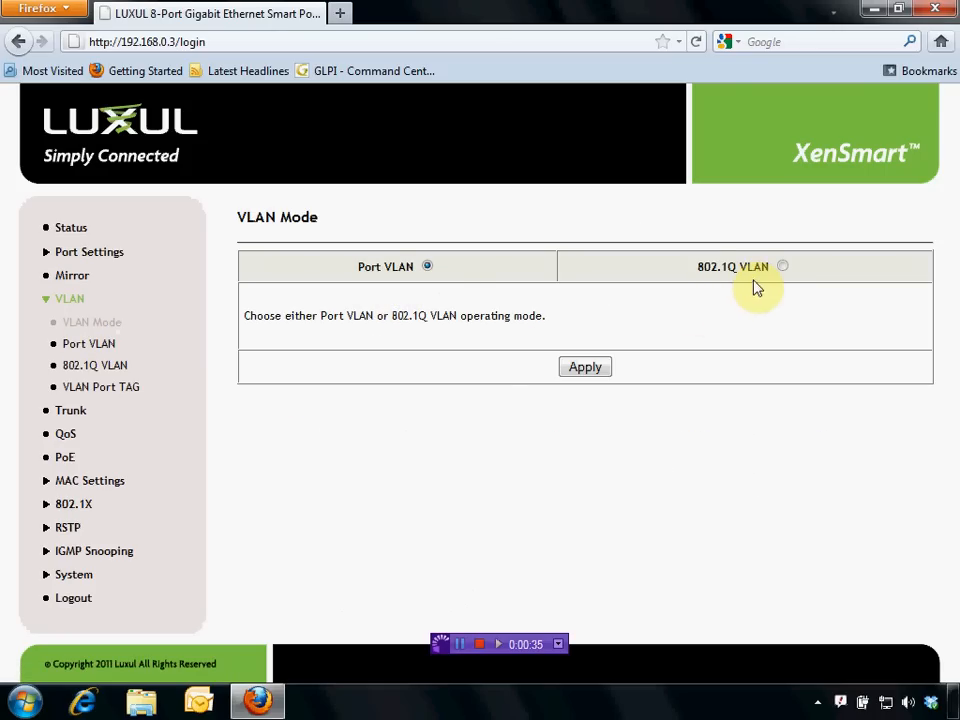
mouse_move(694, 349)
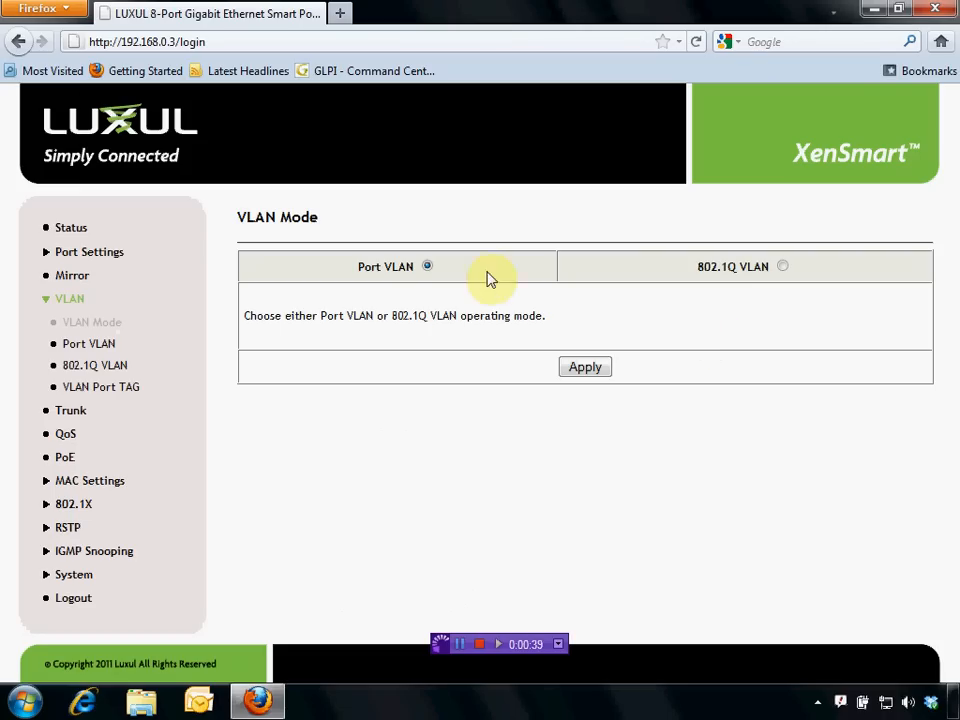
mouse_move(453, 318)
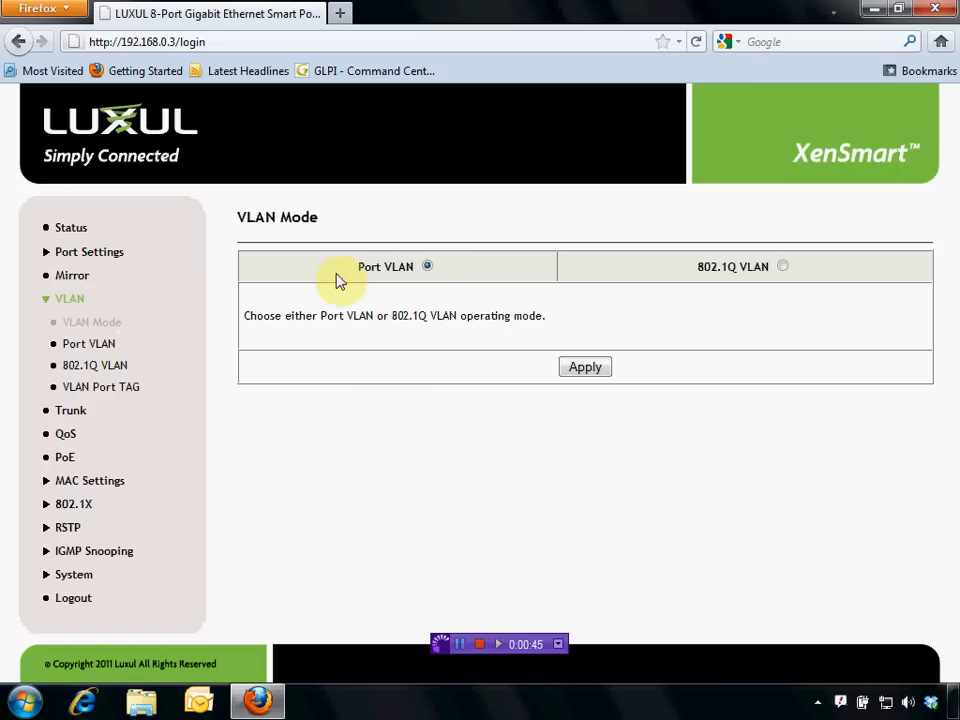
mouse_move(787, 262)
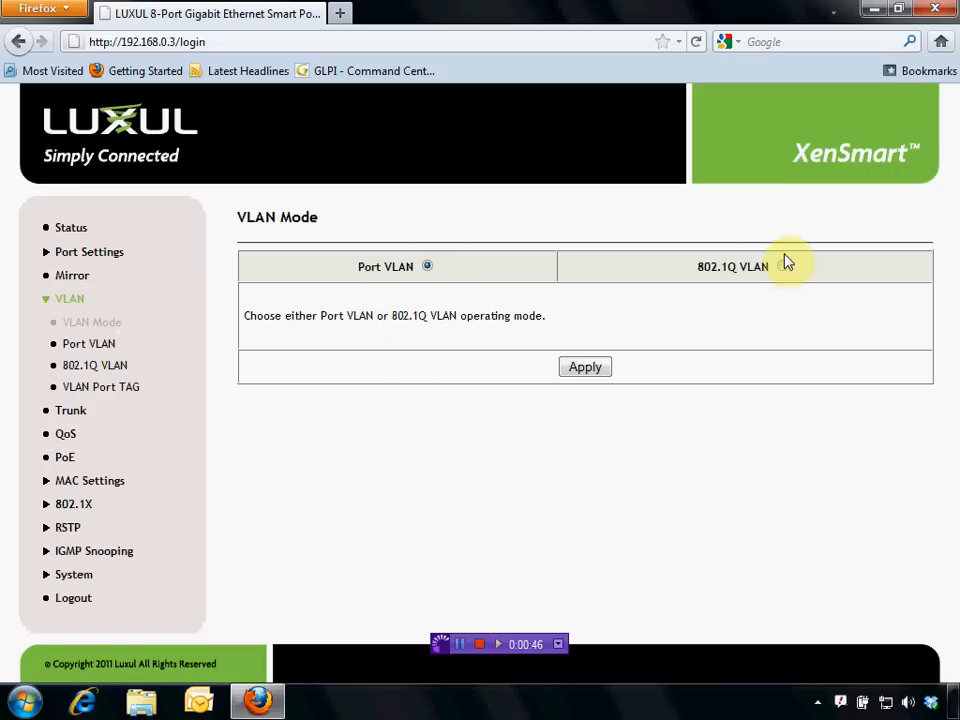
mouse_move(675, 260)
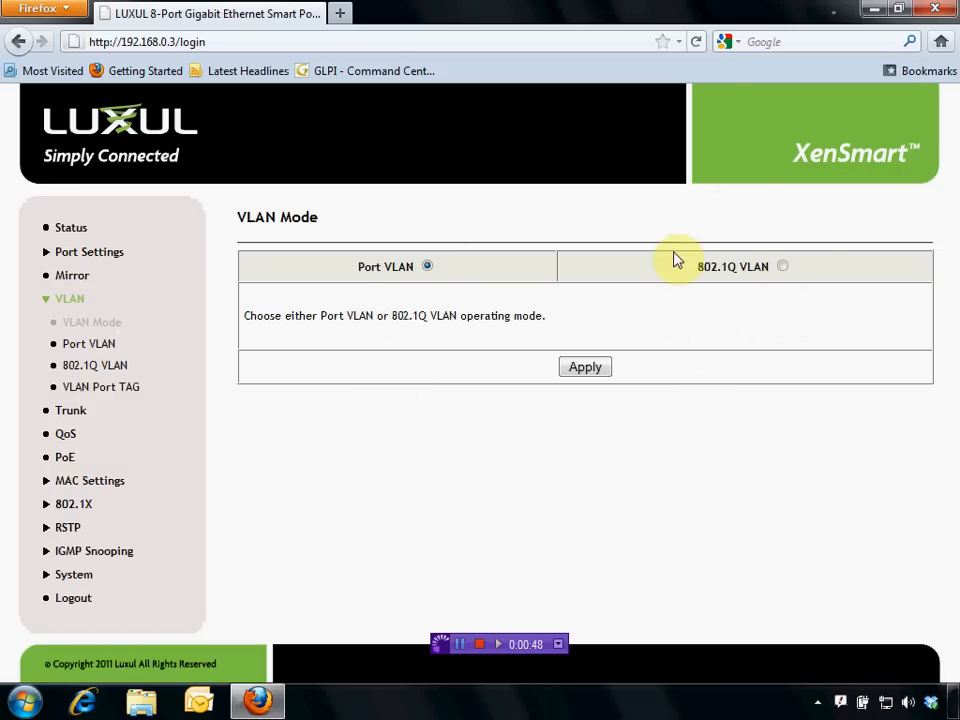
mouse_move(737, 346)
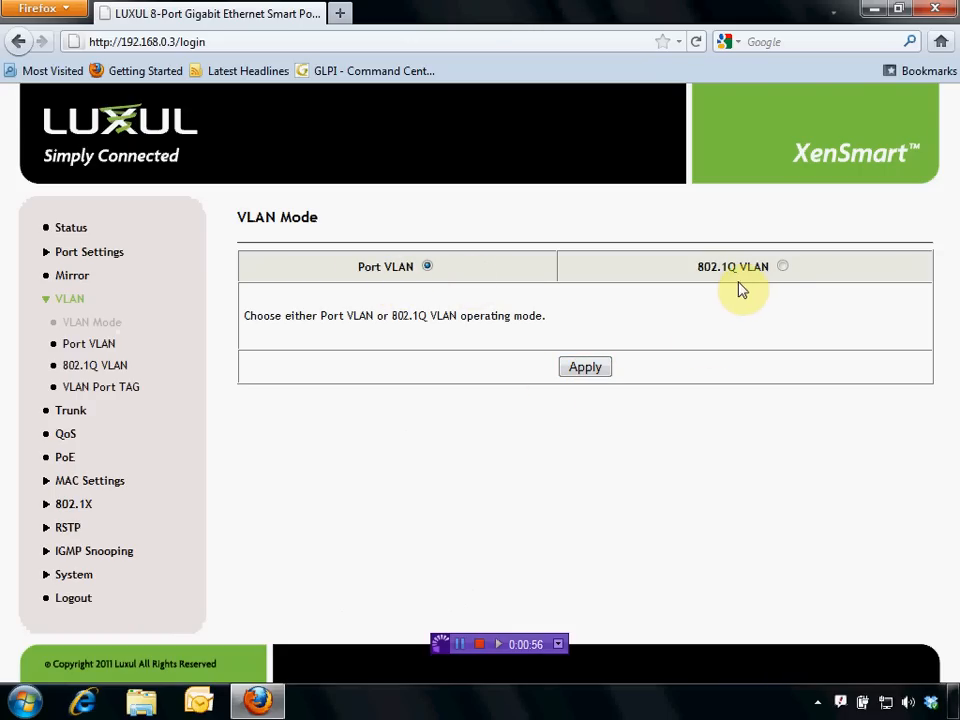
click(89, 343)
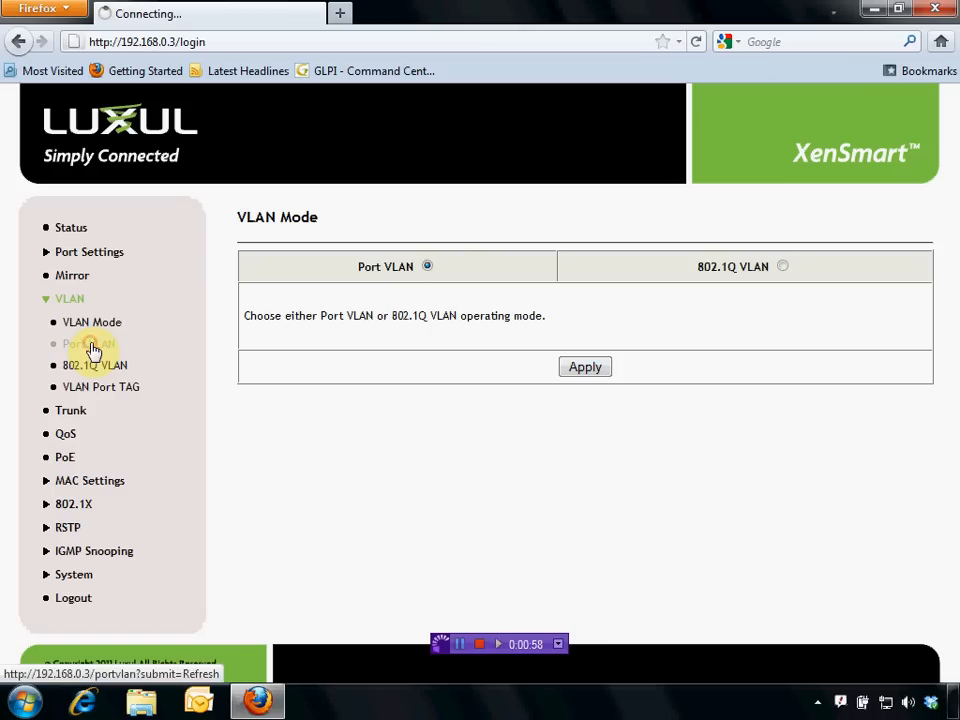
On the Port VLAN page, make port 2 the only member of group 1 and apply.
click(90, 344)
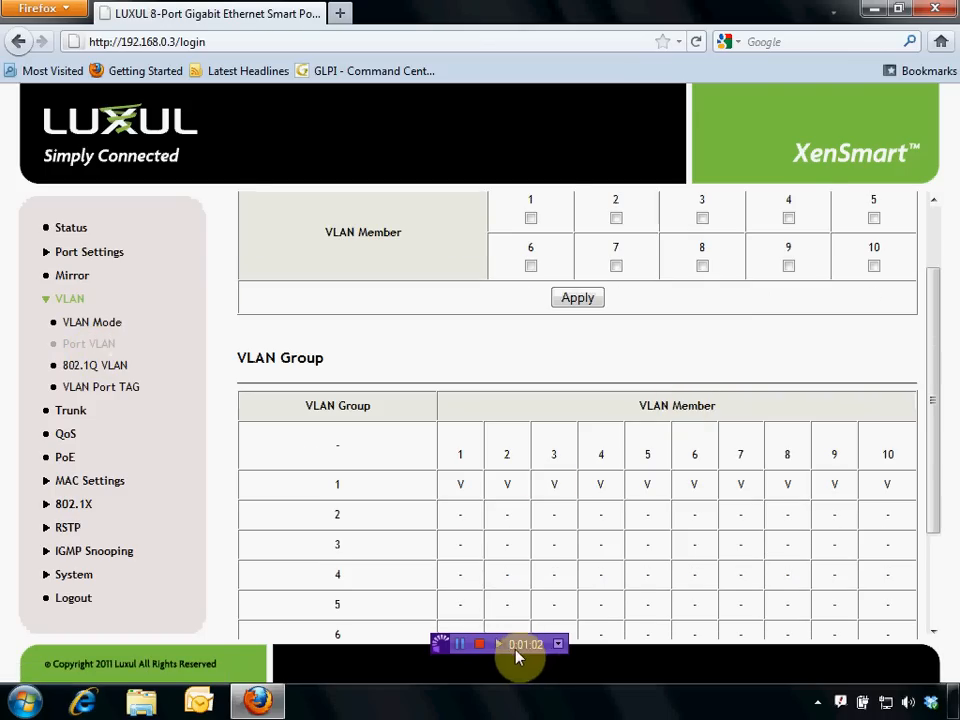
mouse_move(900, 490)
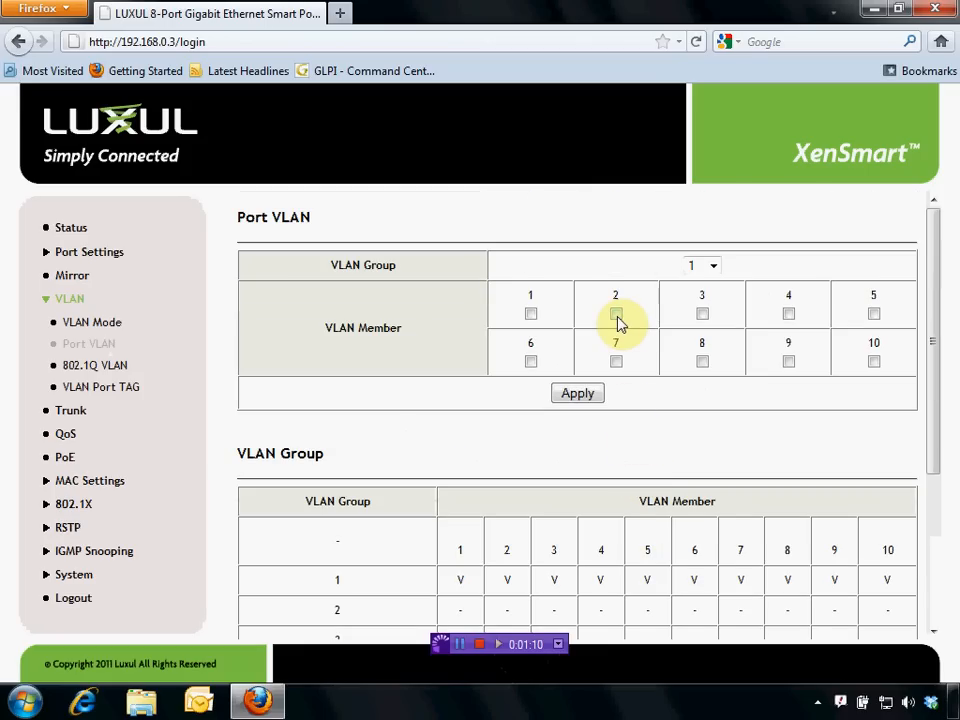
click(616, 313)
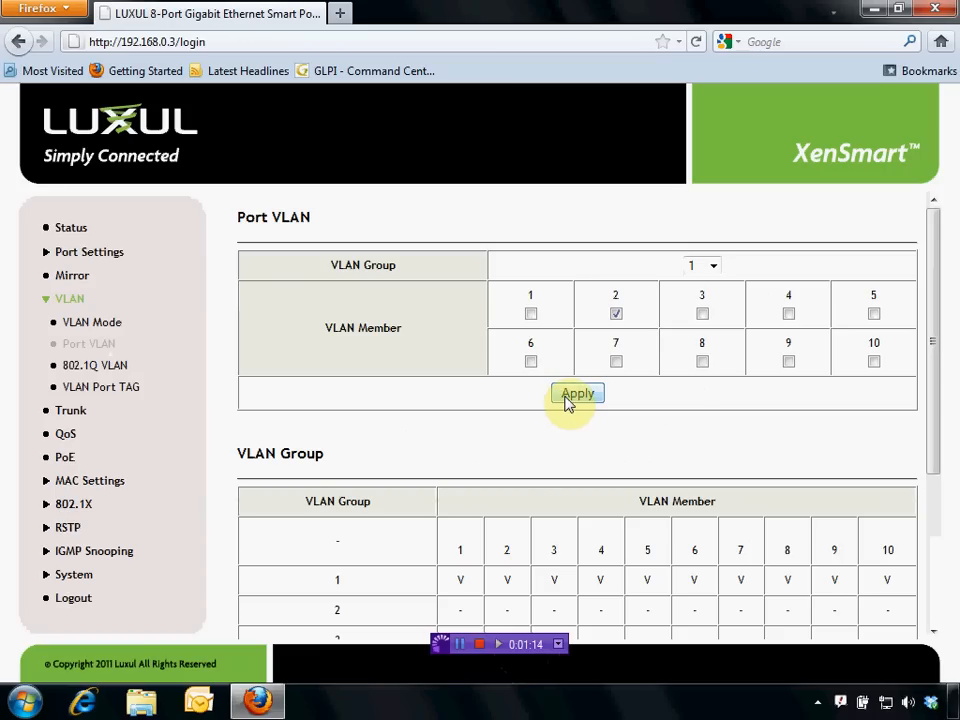
click(577, 393)
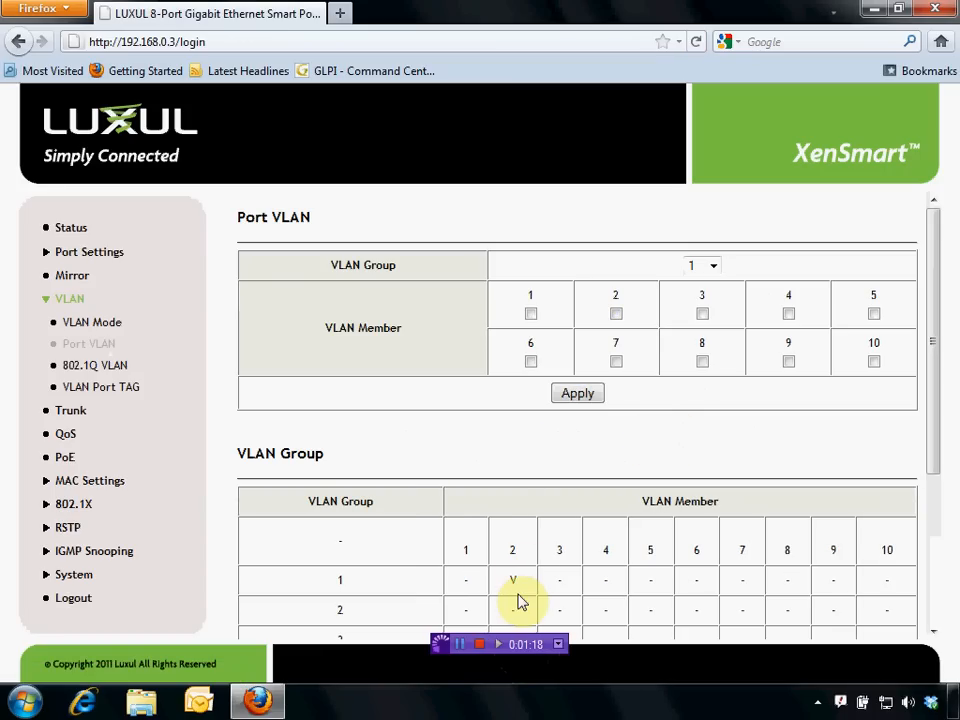
Select VLAN group 2 and apply port 1 as its member.
scroll(down, 3)
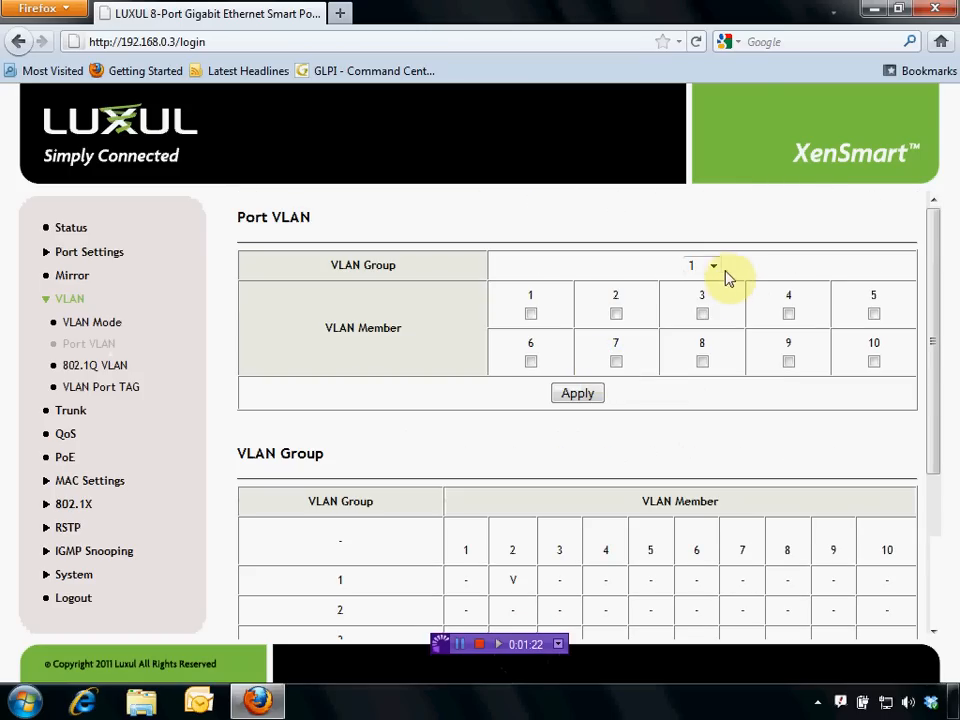
click(701, 265)
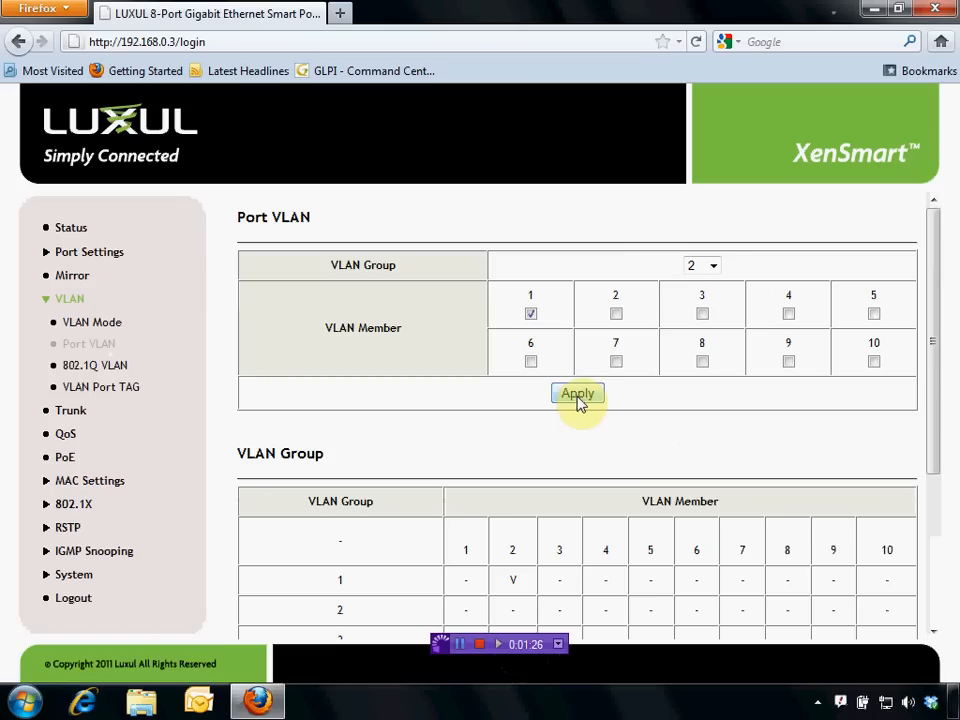
click(577, 393)
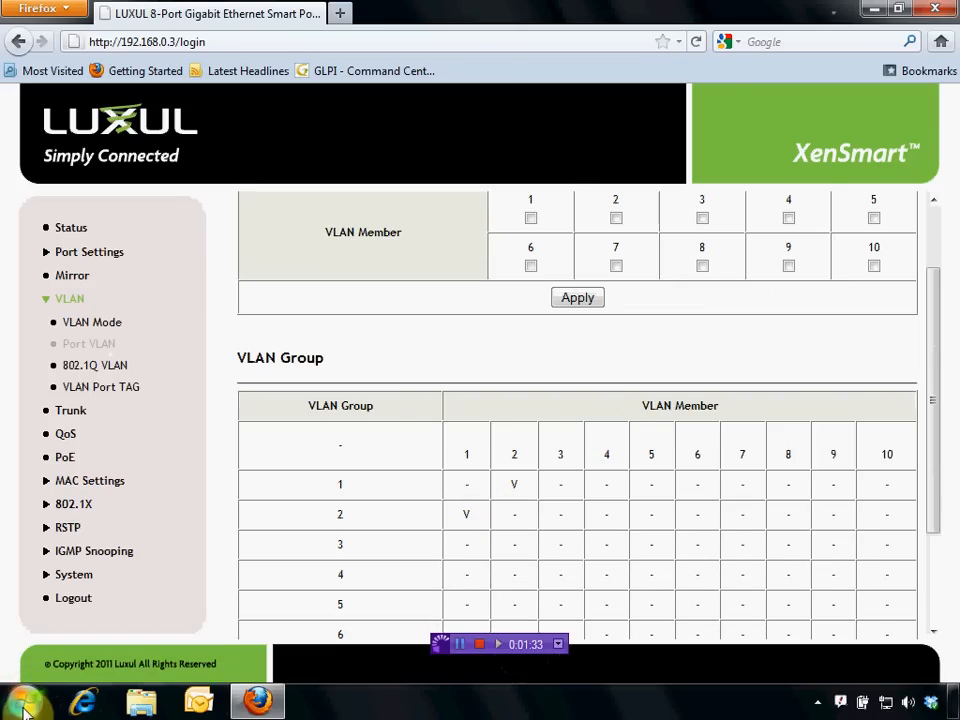
Type ping 192.168.0.101 in a Command Prompt window.
click(20, 700)
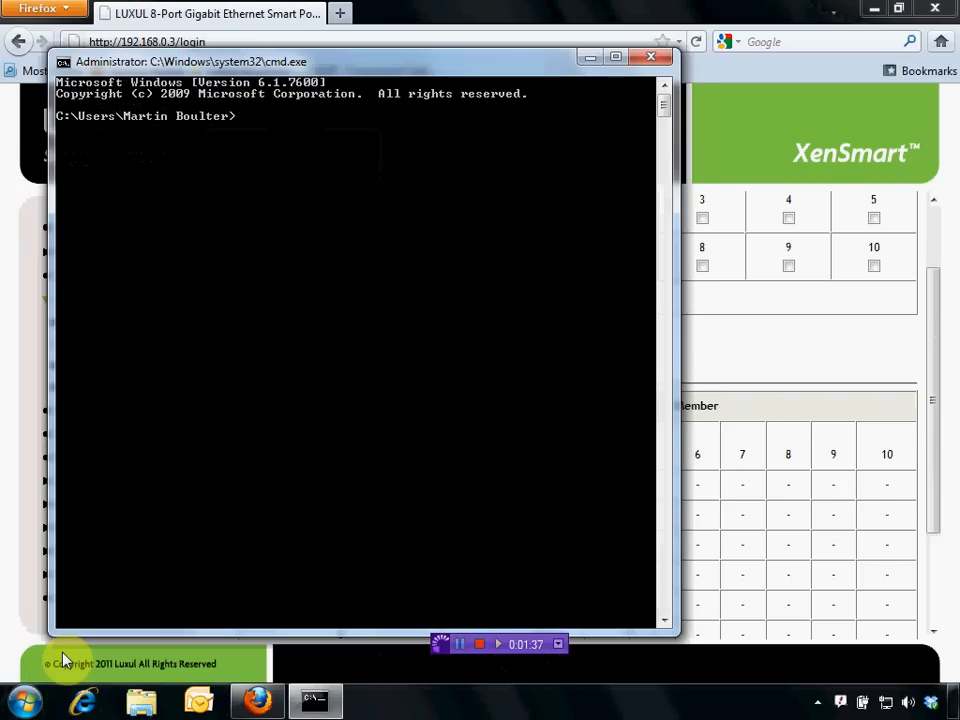
text(ping)
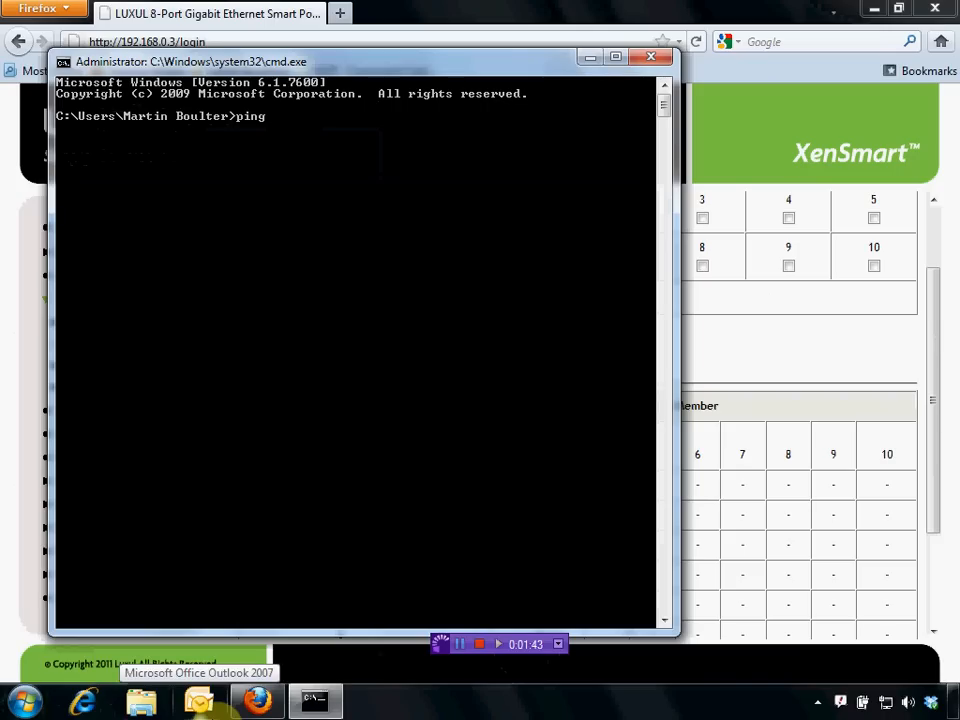
text(192.)
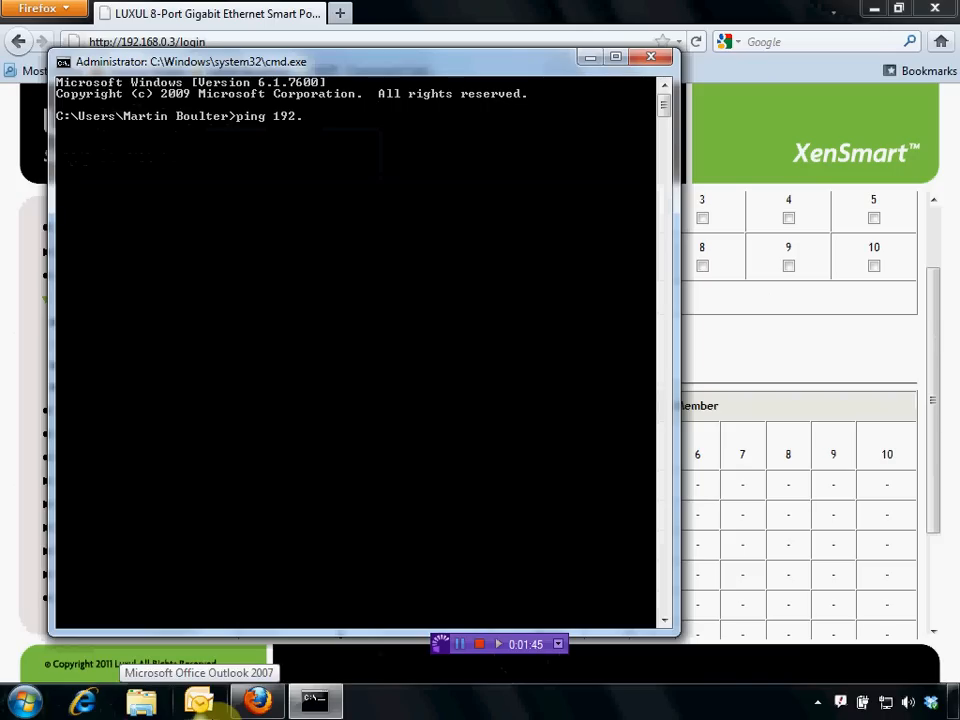
text(168.0)
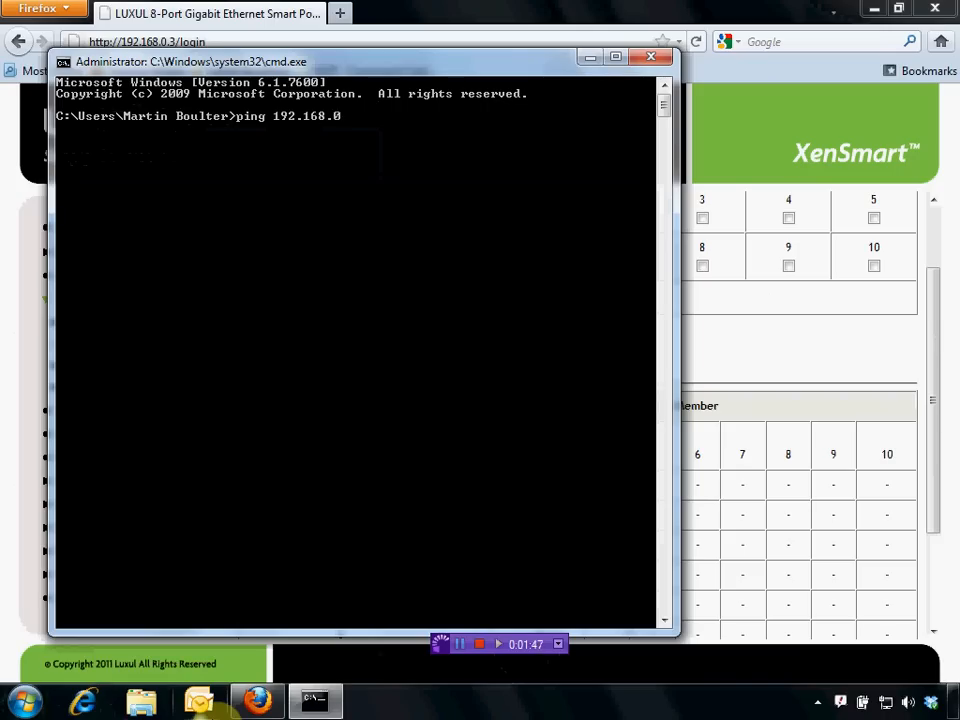
text(.10)
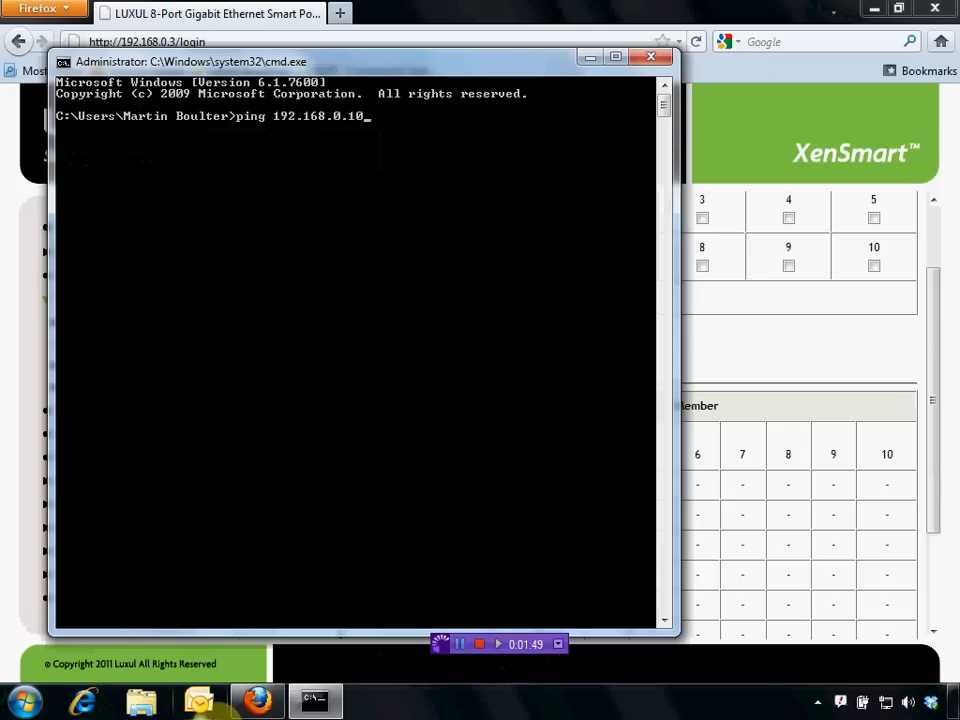
text(1)
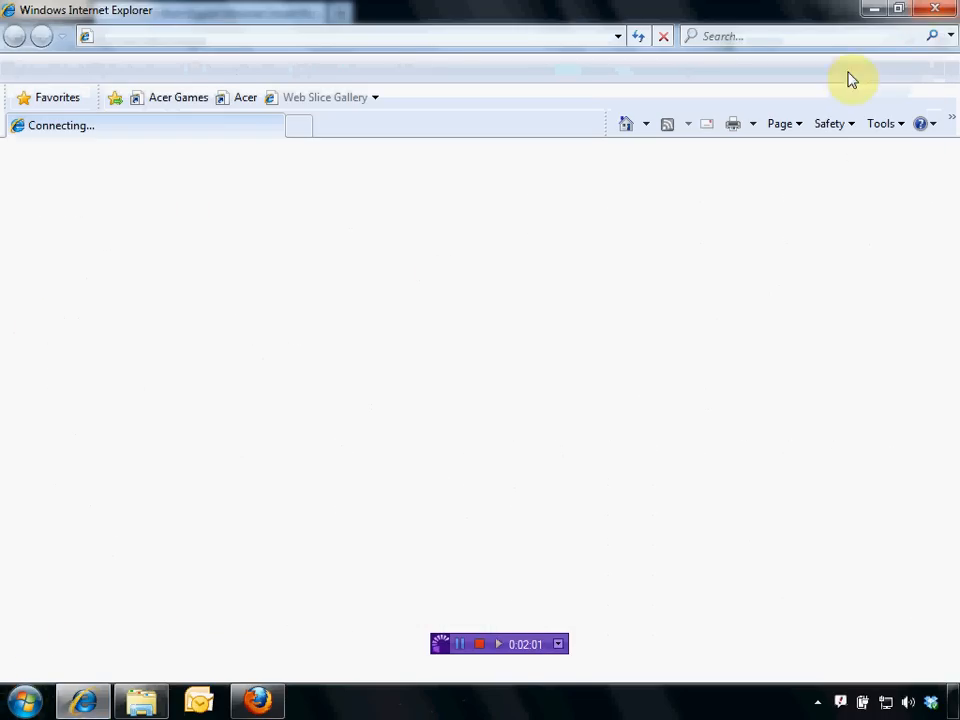
Launch cmd from Start and run ping 192.168.0.102.
click(20, 700)
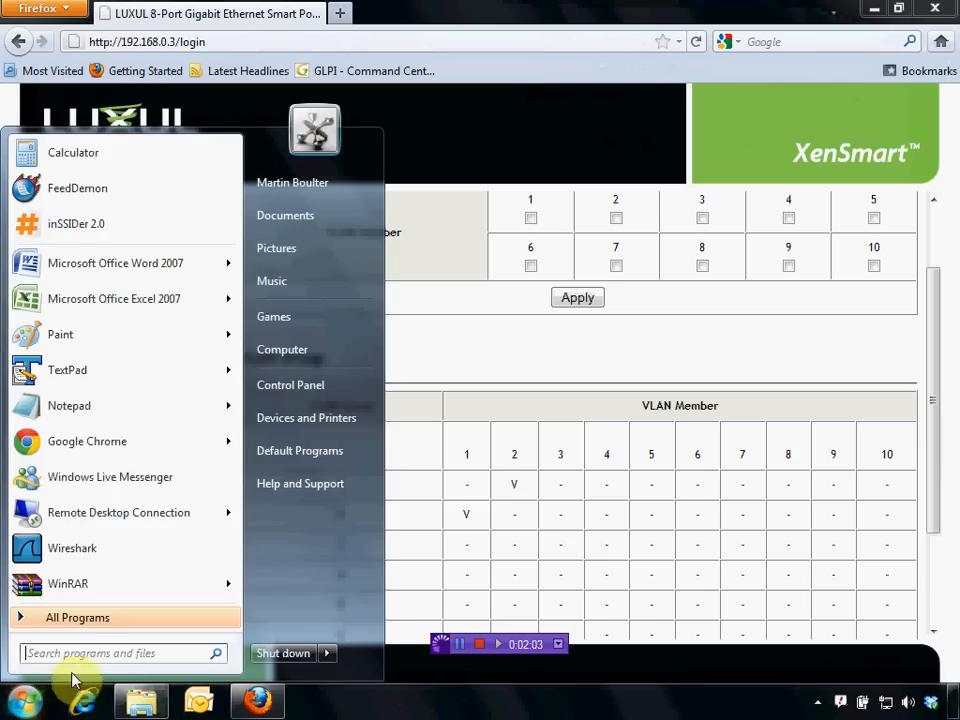
text(cm)
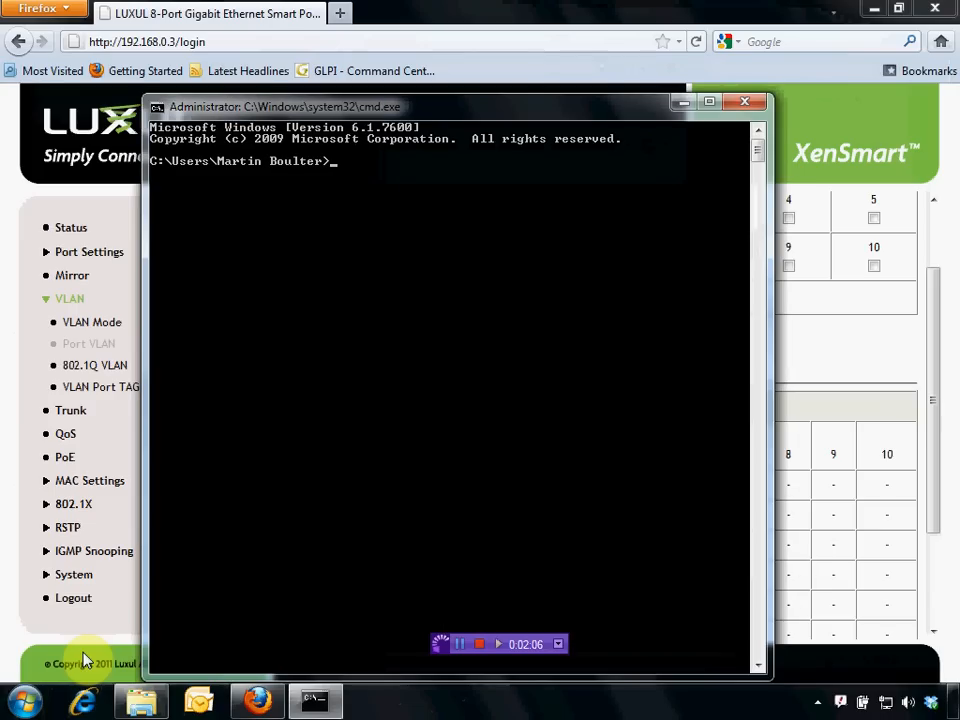
text(ping)
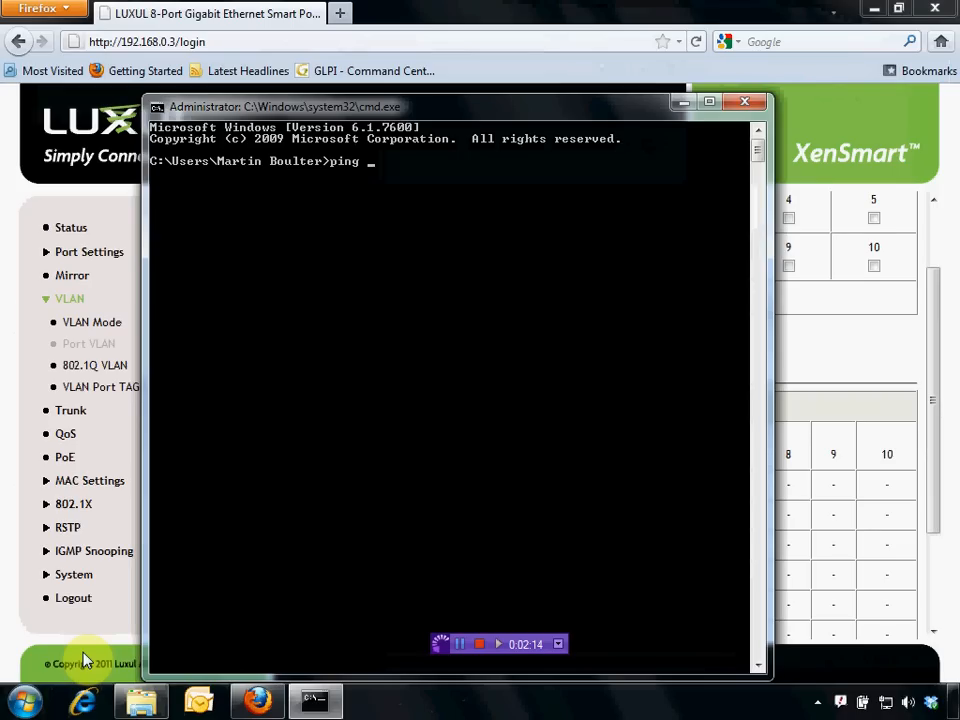
text(192.168.)
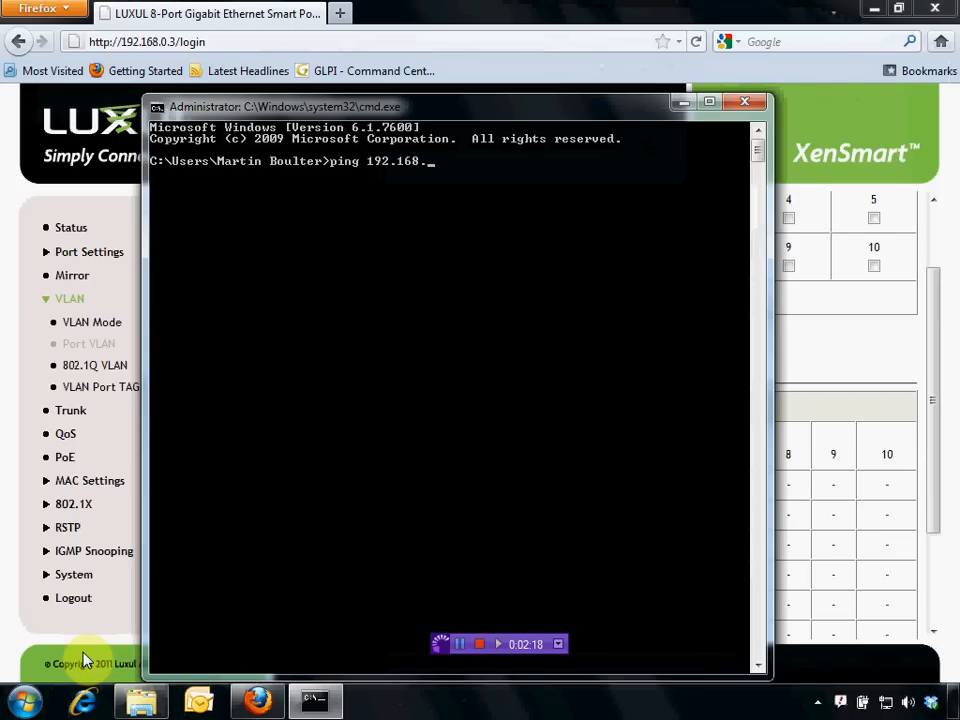
text(0.102)
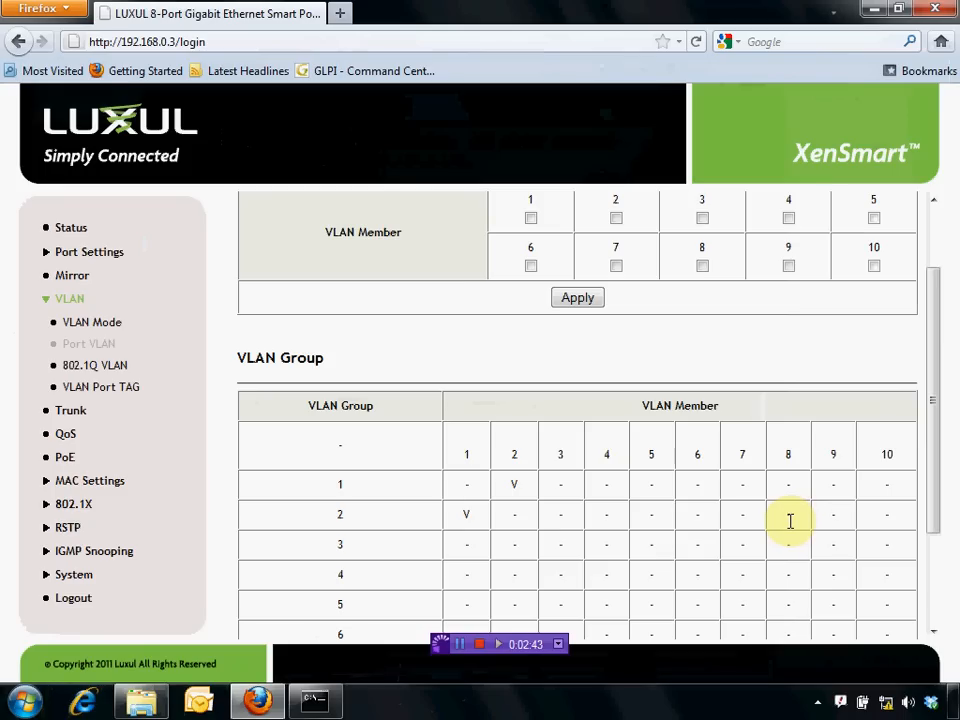
click(339, 13)
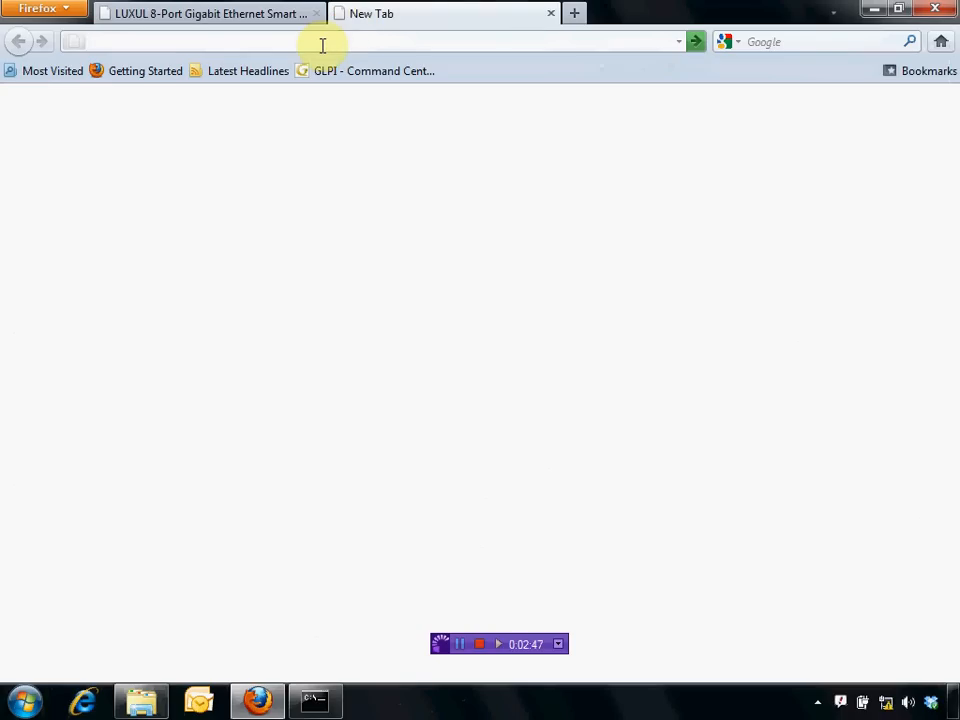
text(http://www.google.com/)
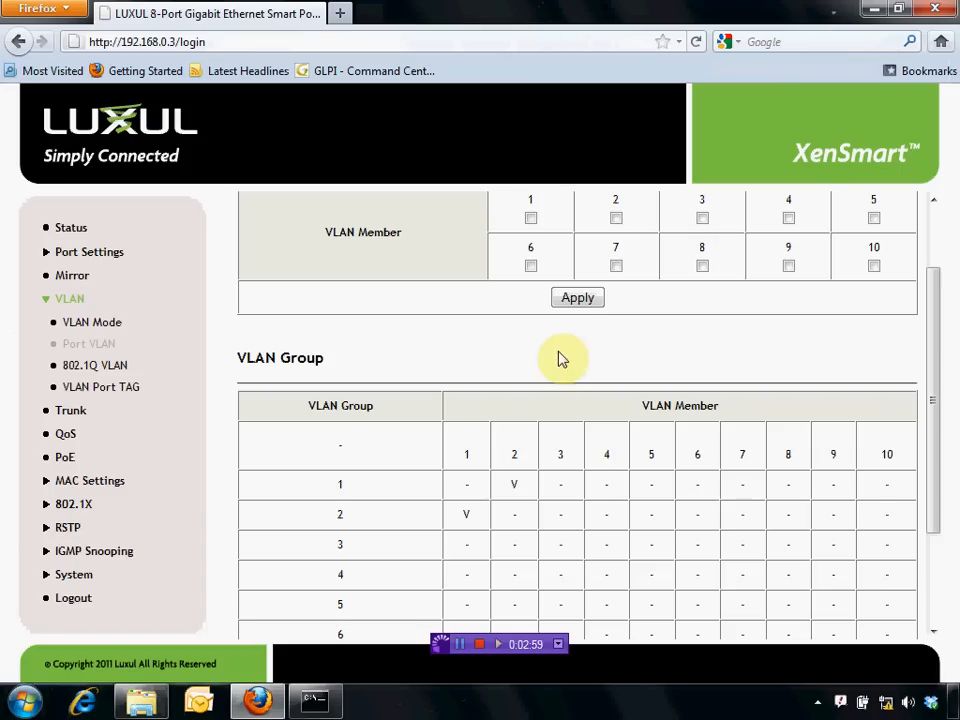
mouse_move(795, 519)
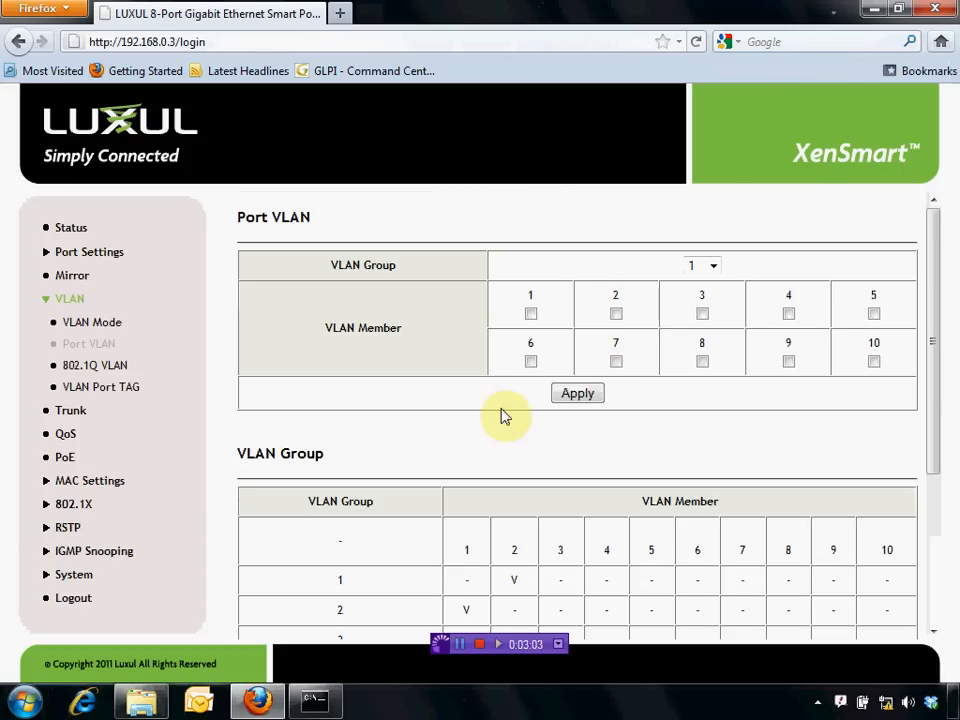
mouse_move(690, 295)
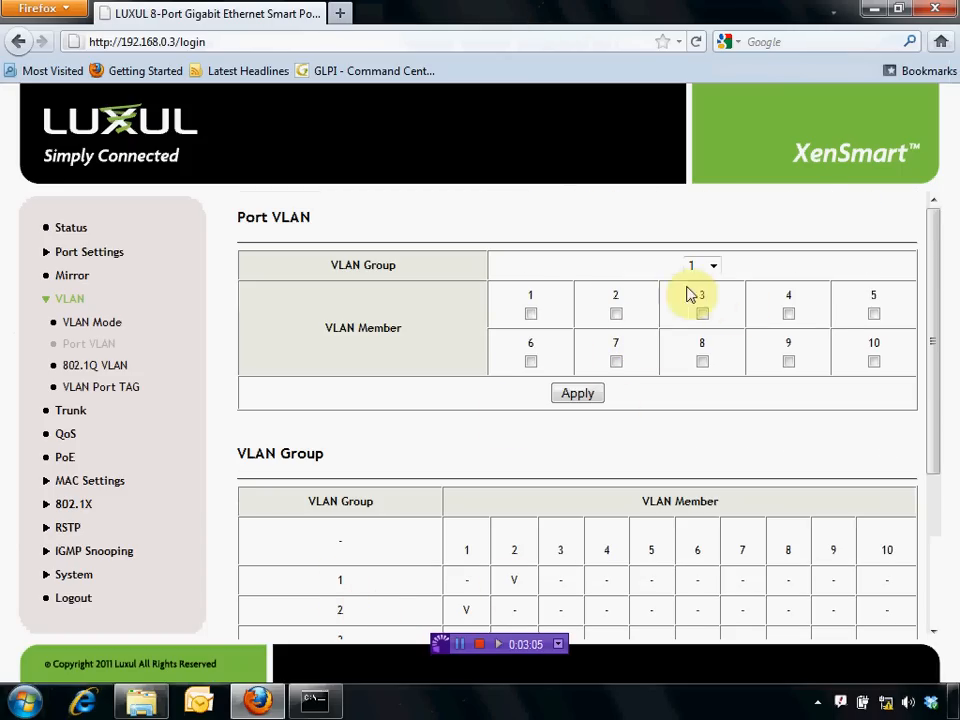
Tick ports 2 and 8 for VLAN group 1, then choose group 2 to edit.
click(616, 313)
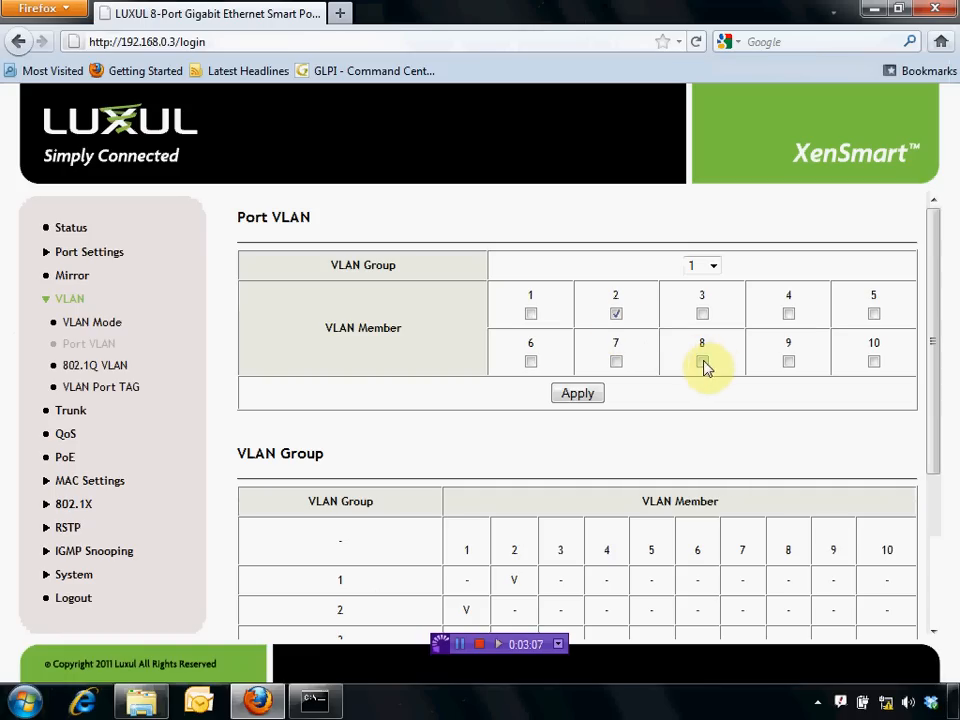
click(701, 361)
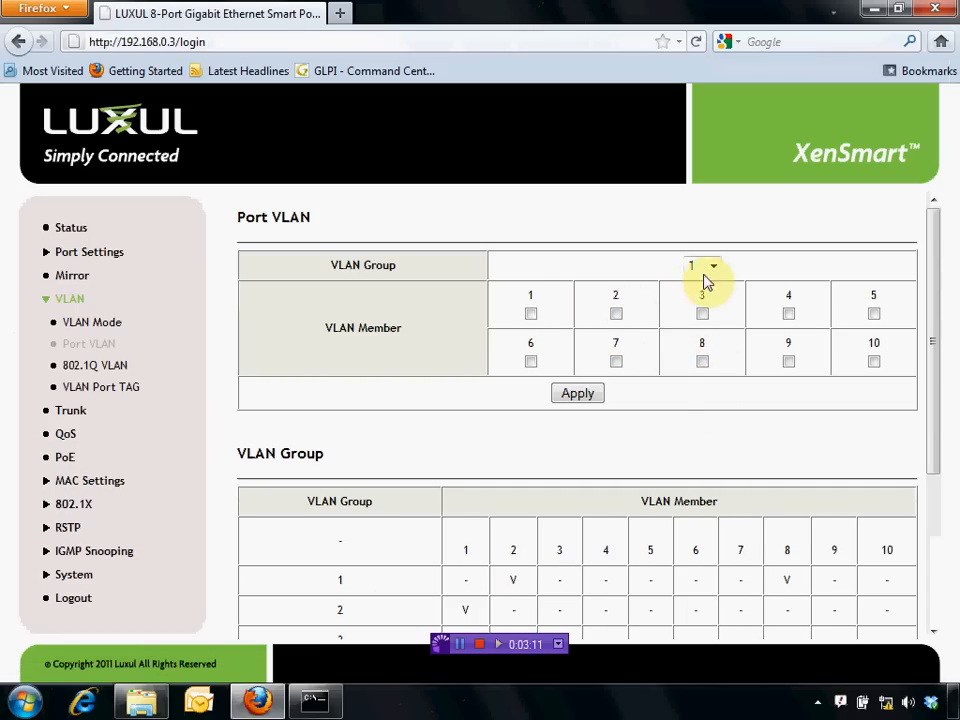
click(703, 265)
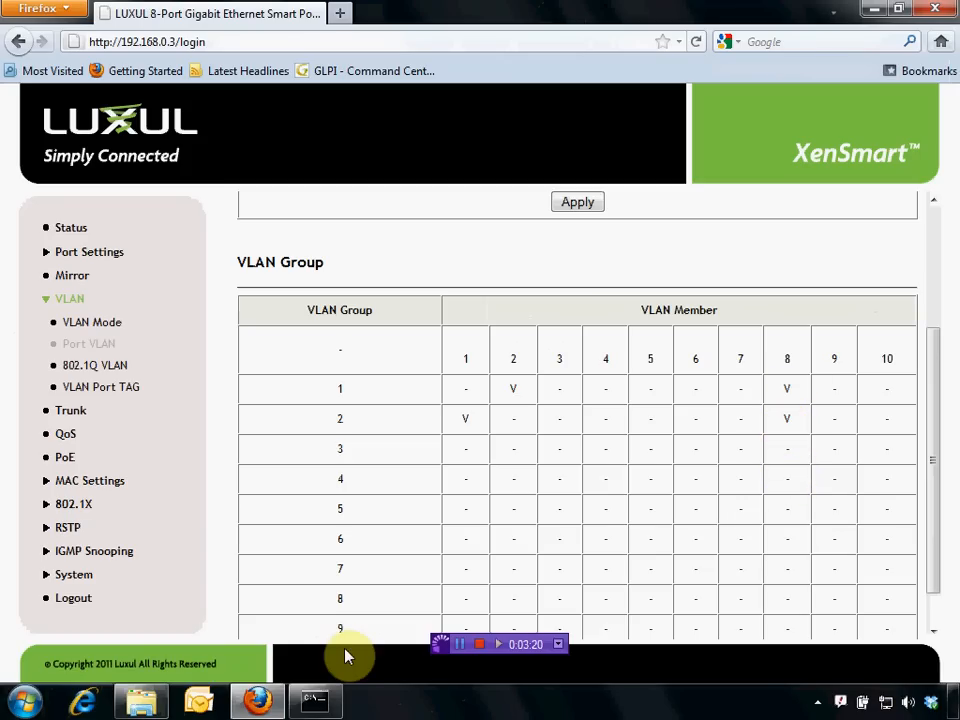
Rerun ping 192.168.0.102 in Command Prompt, which reports destination host unreachable.
click(315, 700)
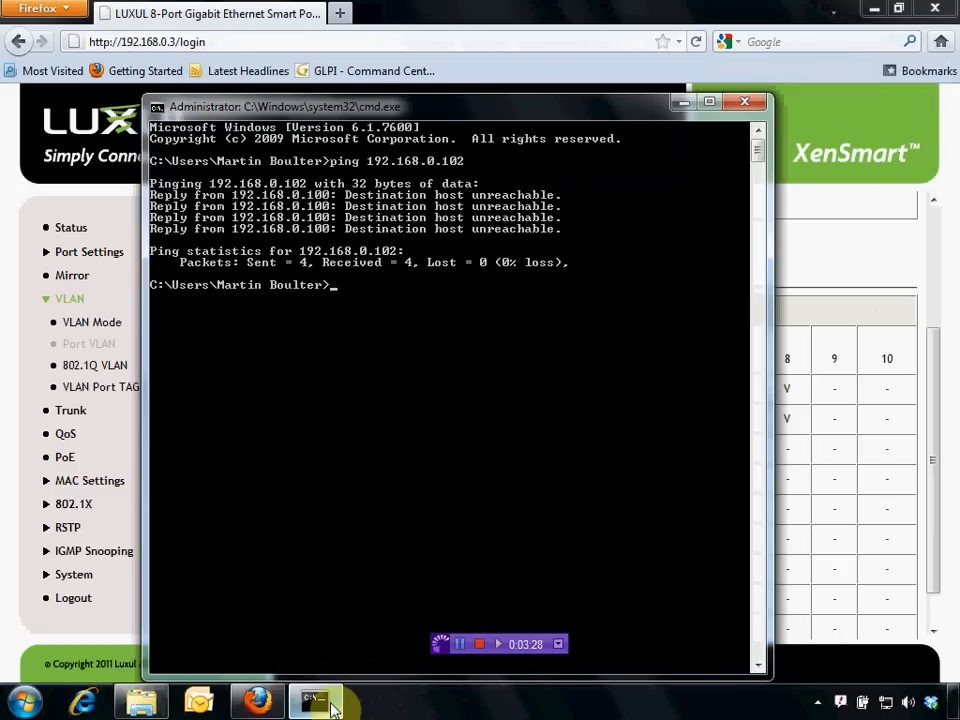
text(ping 192.168.0.102)
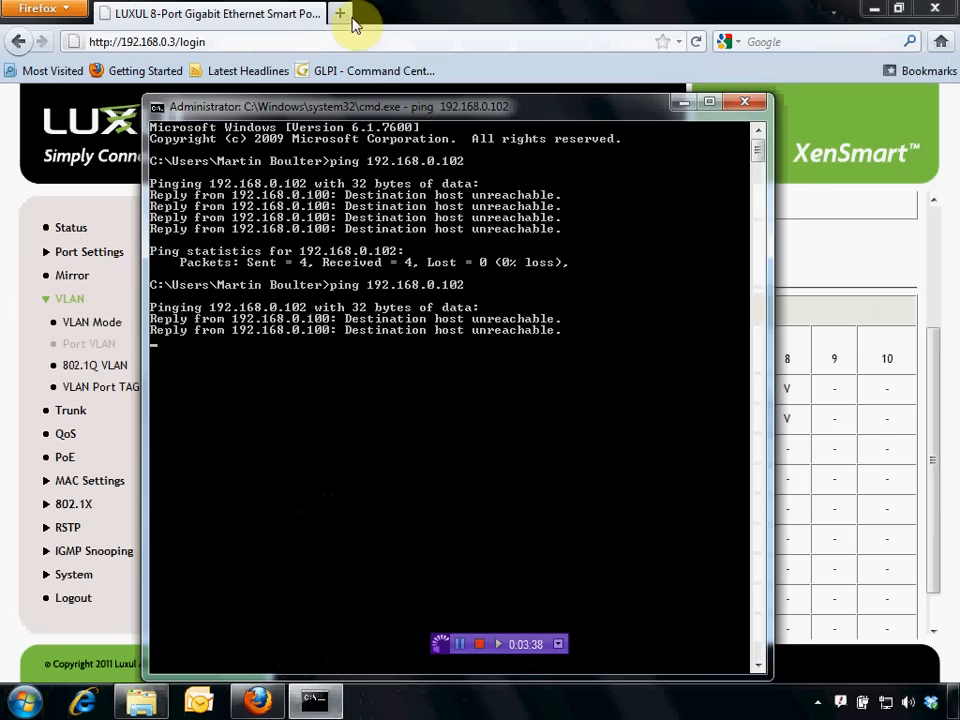
click(340, 13)
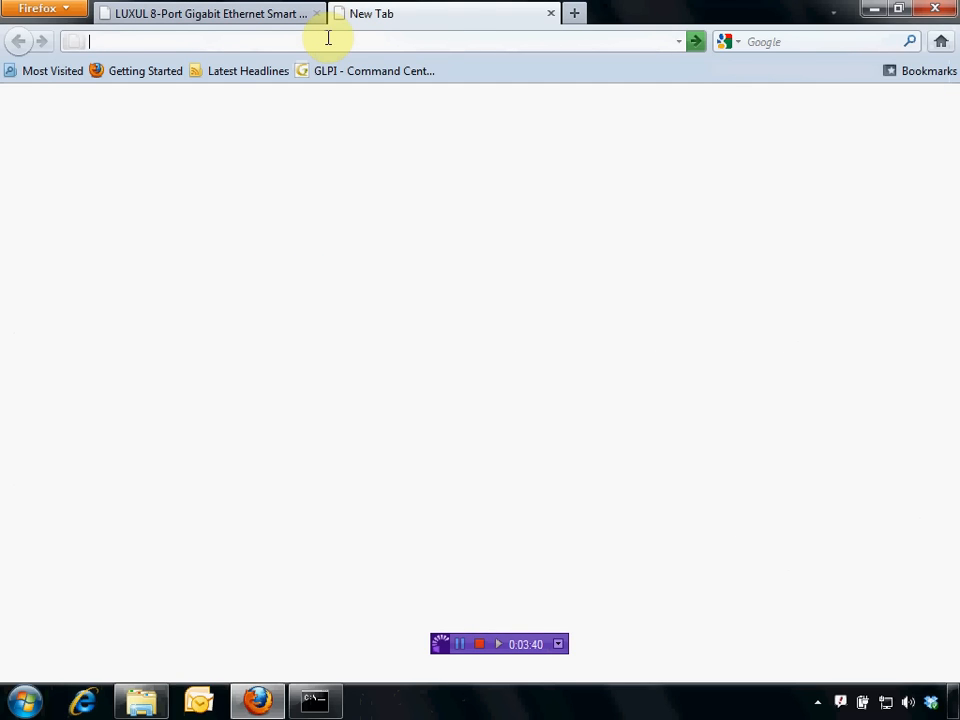
text(google.com/)
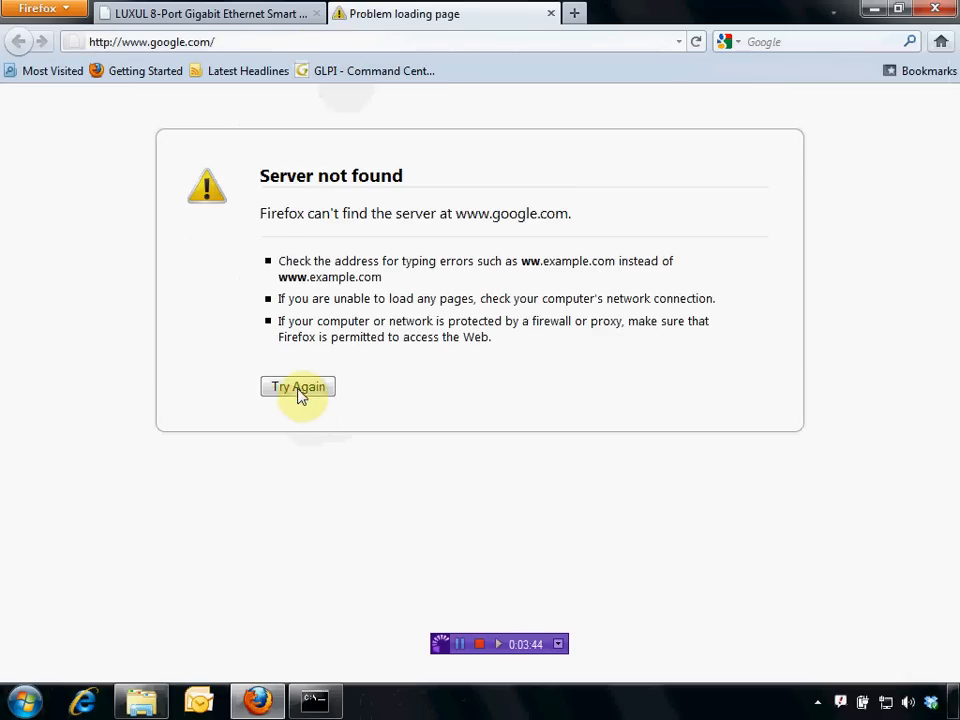
click(297, 387)
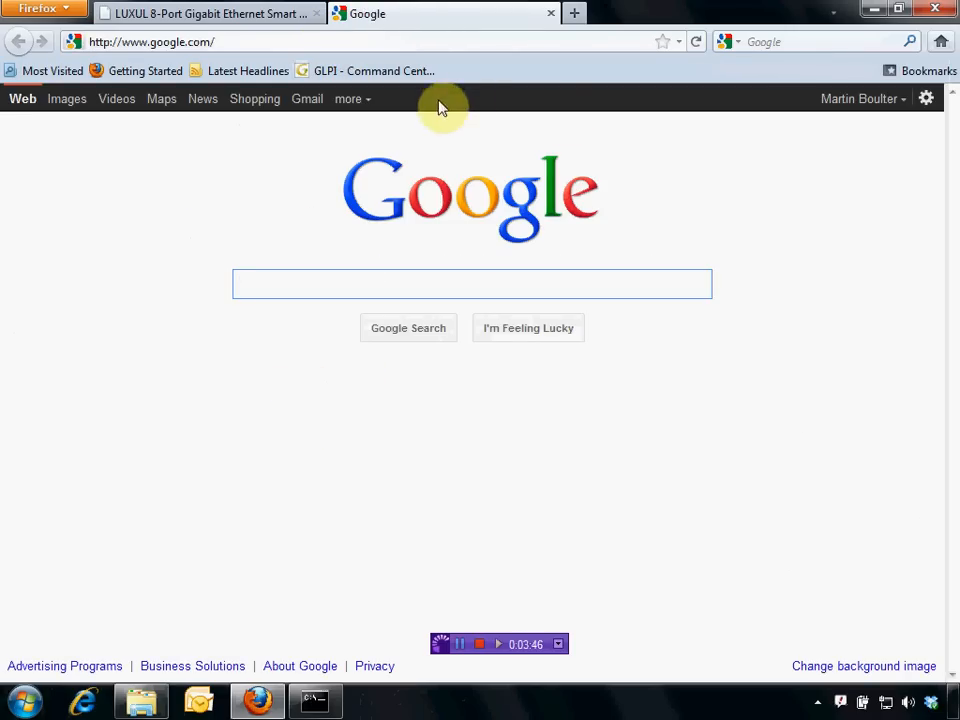
mouse_move(435, 70)
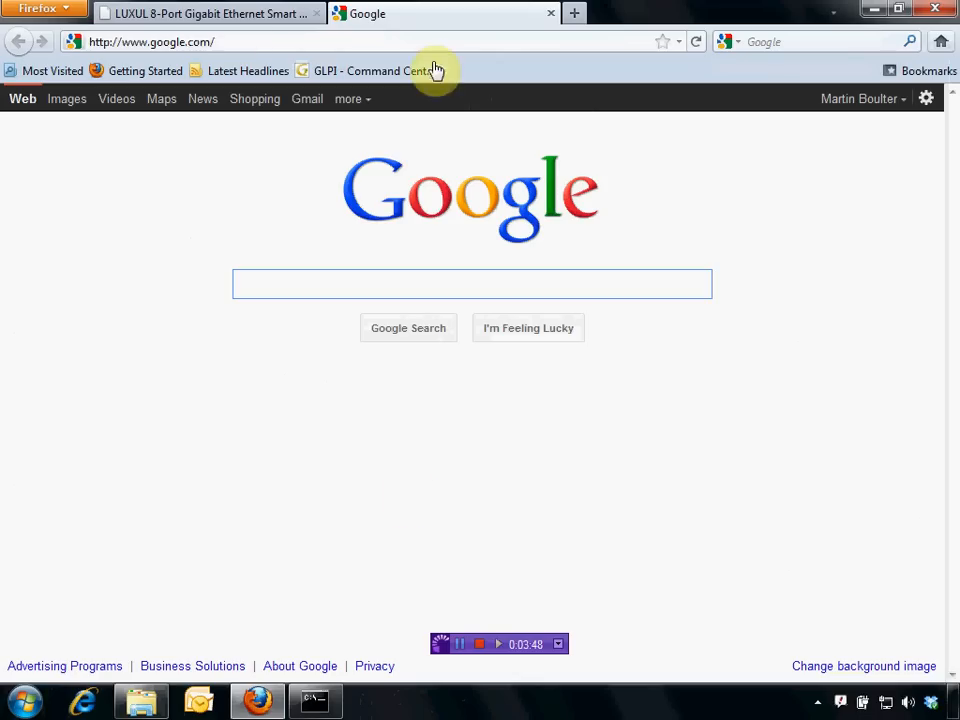
text(ya)
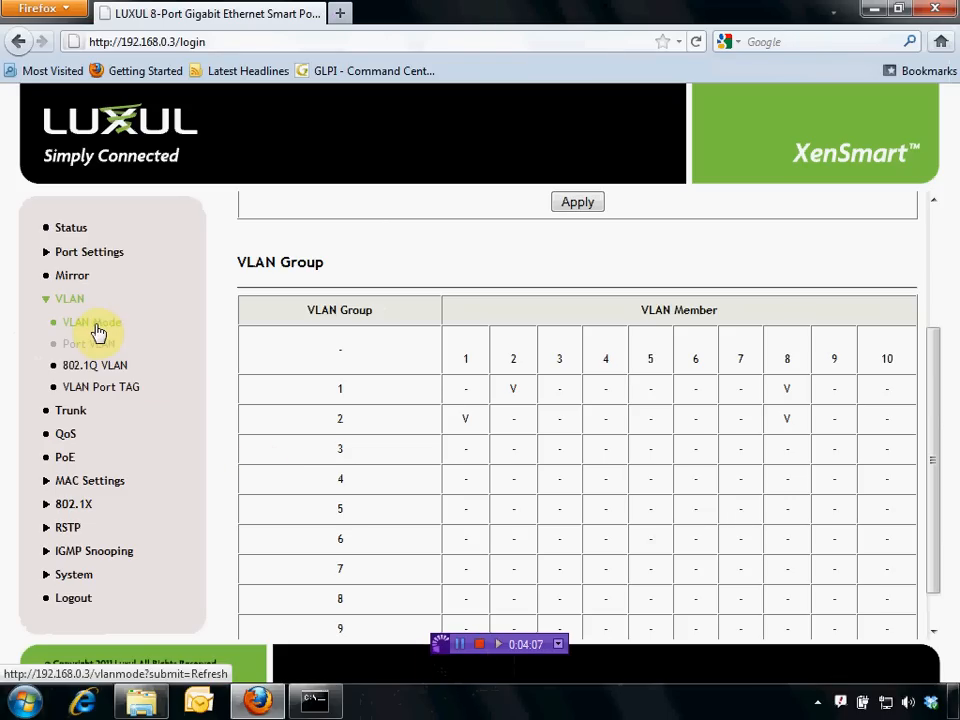
On the VLAN Mode page, select 802.1Q VLAN and accept the config-cleared warning.
click(92, 322)
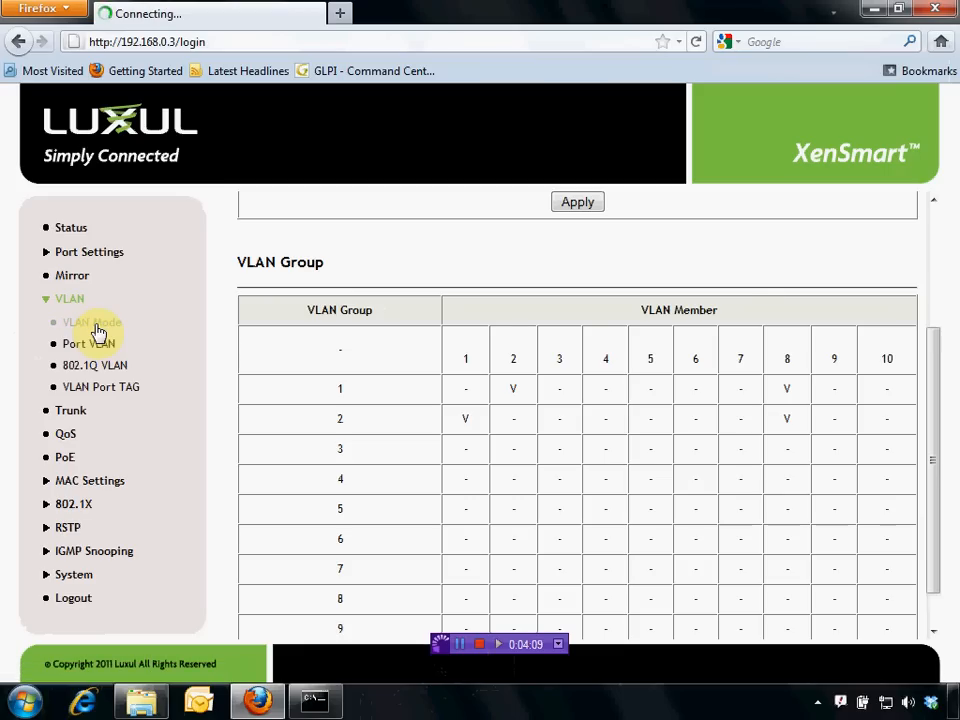
click(92, 322)
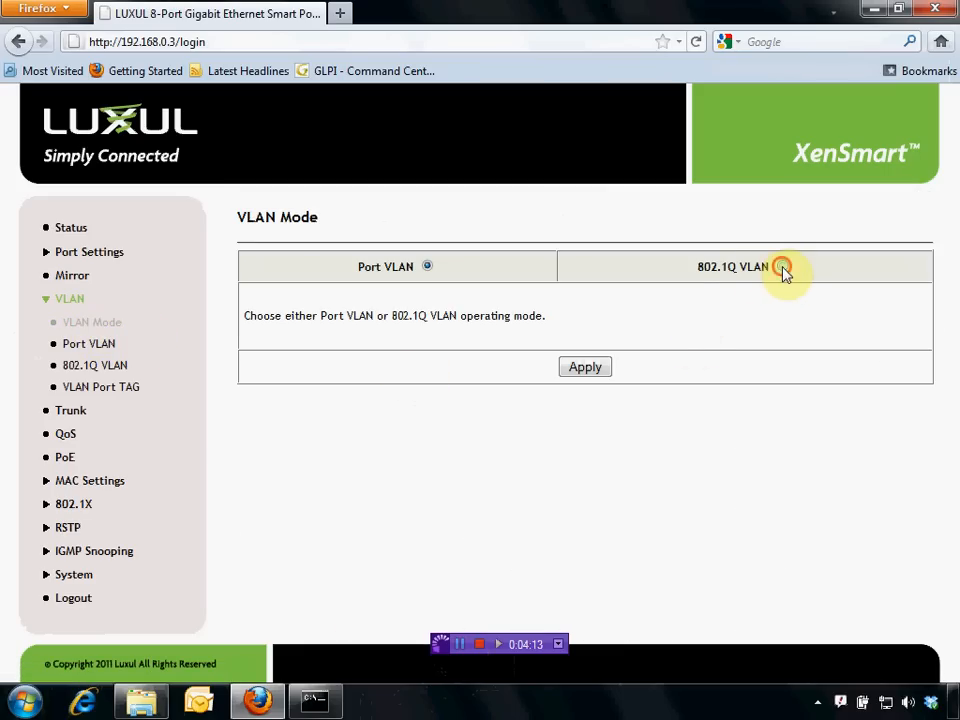
click(783, 266)
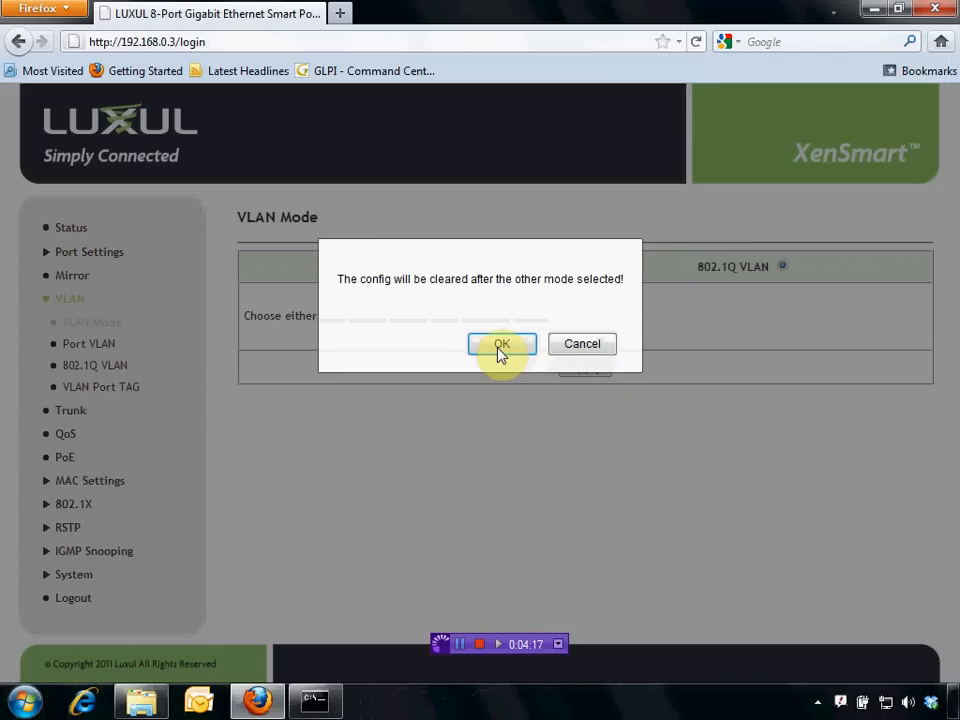
click(501, 343)
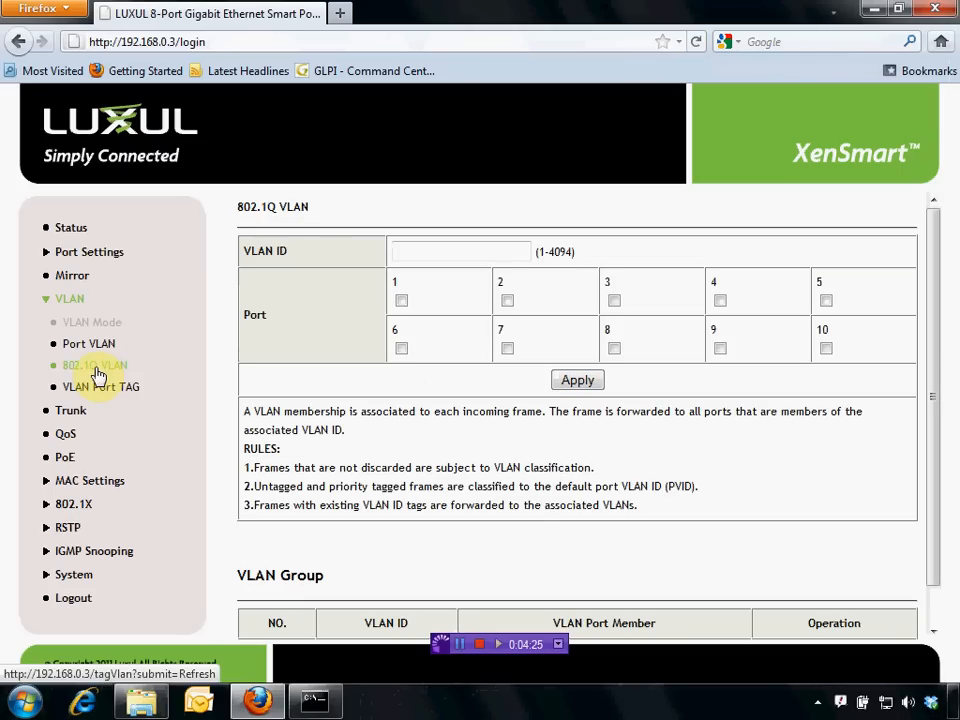
On the 802.1Q VLAN page, enter VLAN ID 2, tick ports 1 and 8, and apply.
click(94, 365)
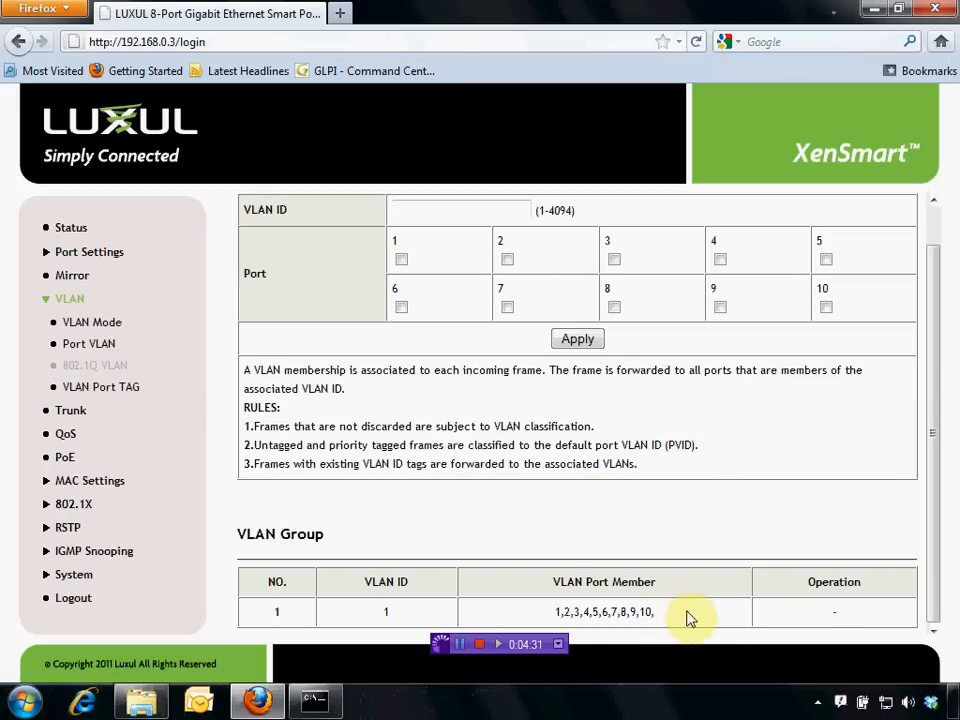
mouse_move(700, 620)
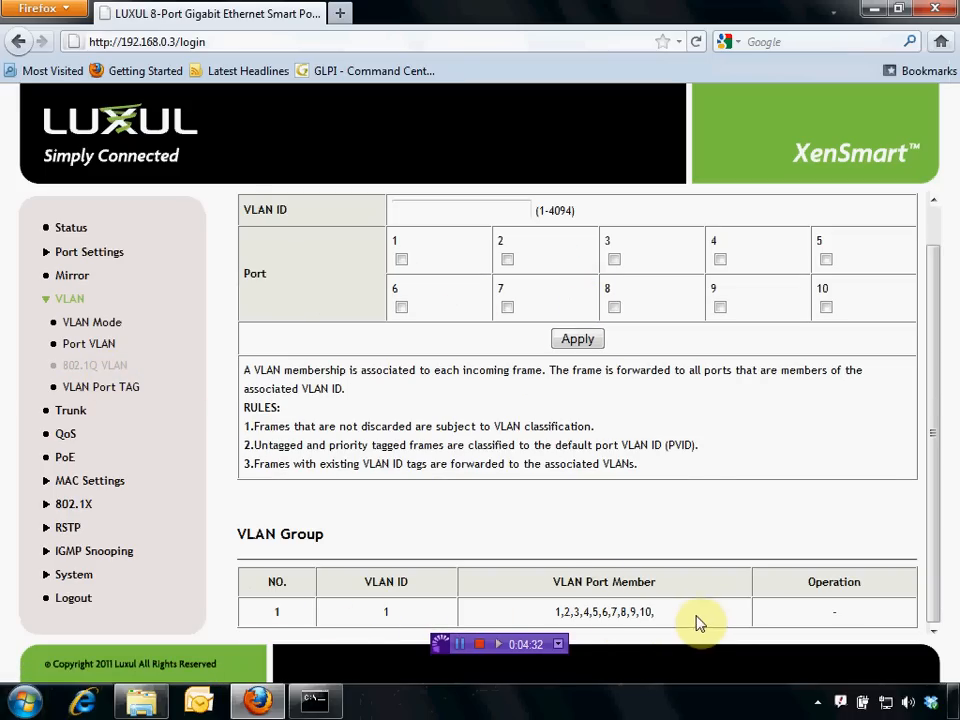
mouse_move(595, 555)
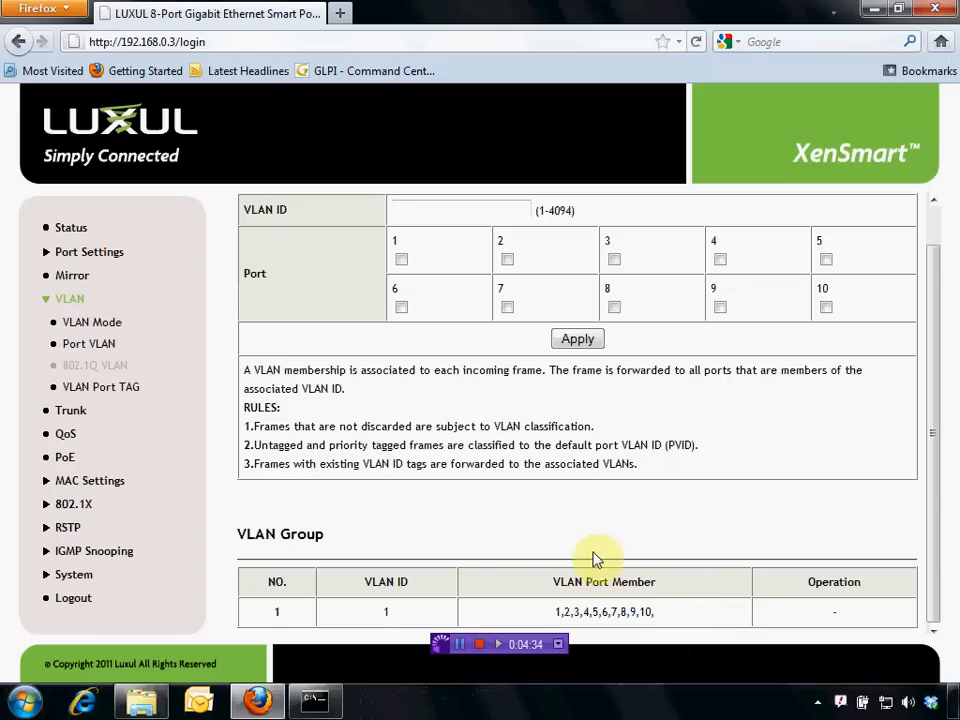
mouse_move(625, 655)
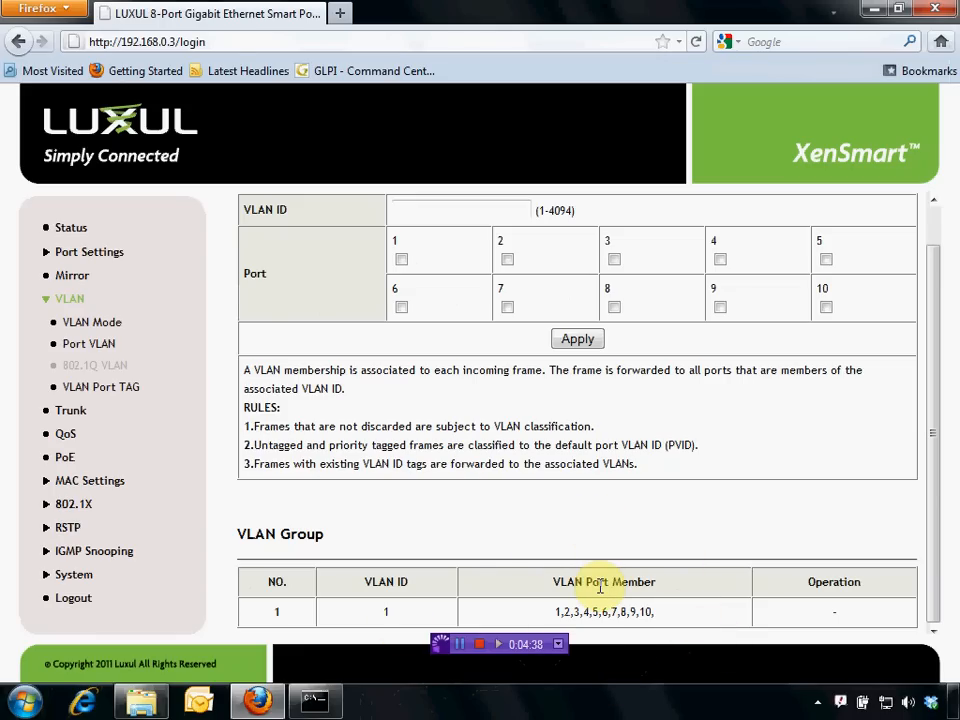
mouse_move(450, 407)
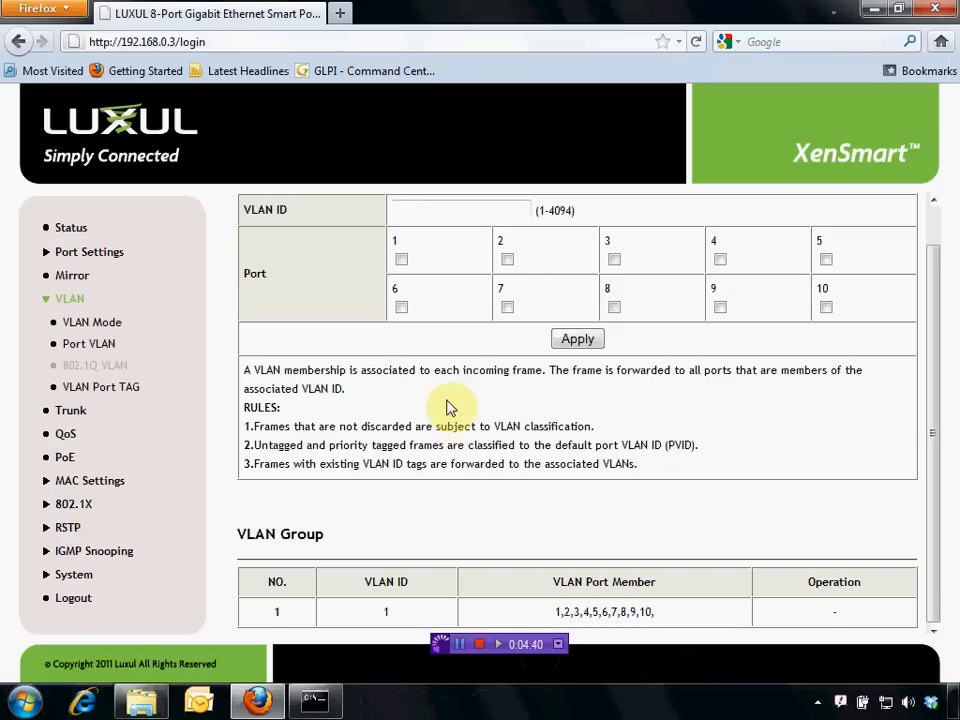
mouse_move(555, 301)
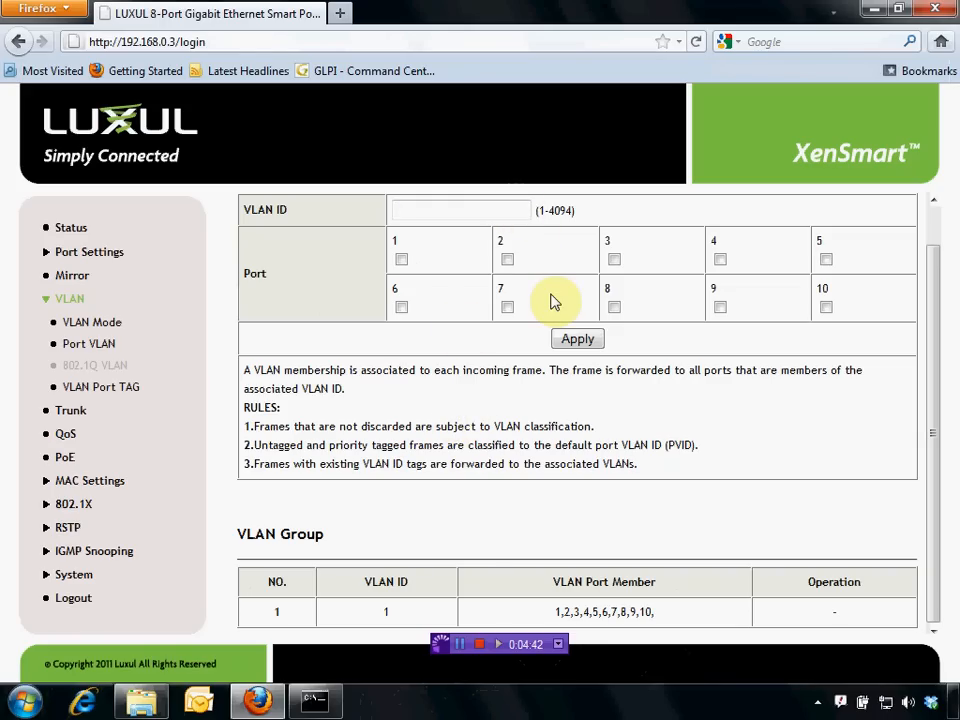
text(2)
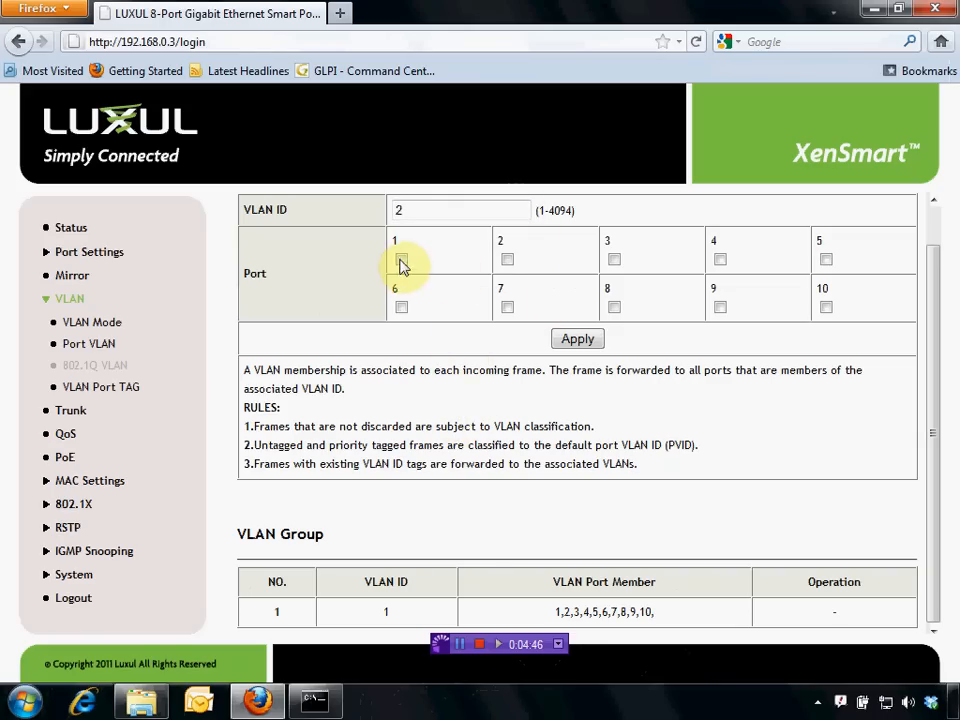
click(401, 259)
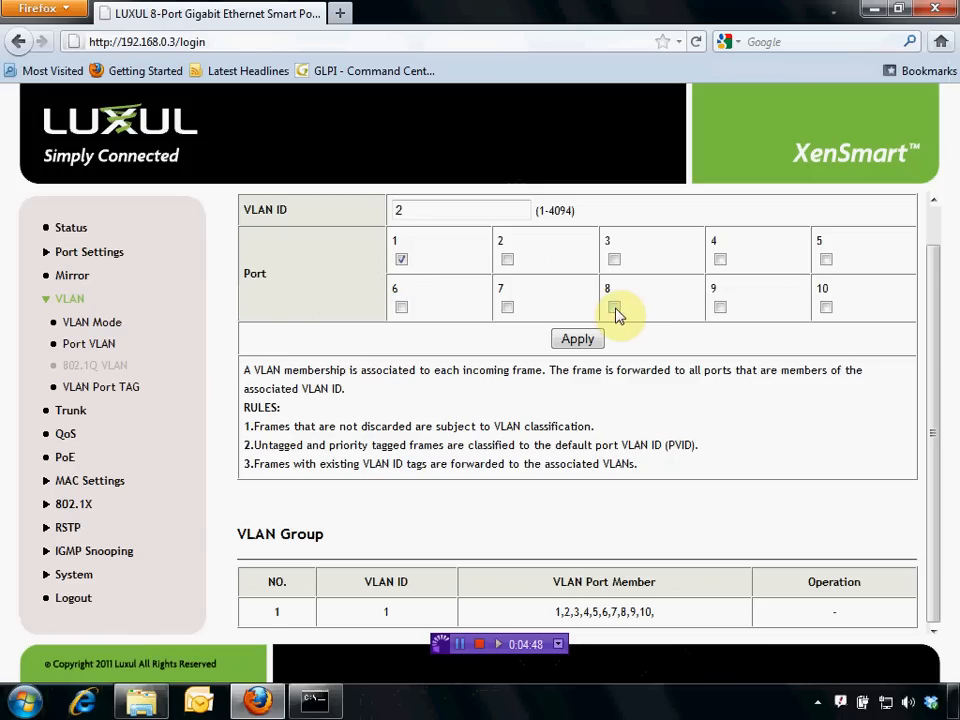
click(614, 307)
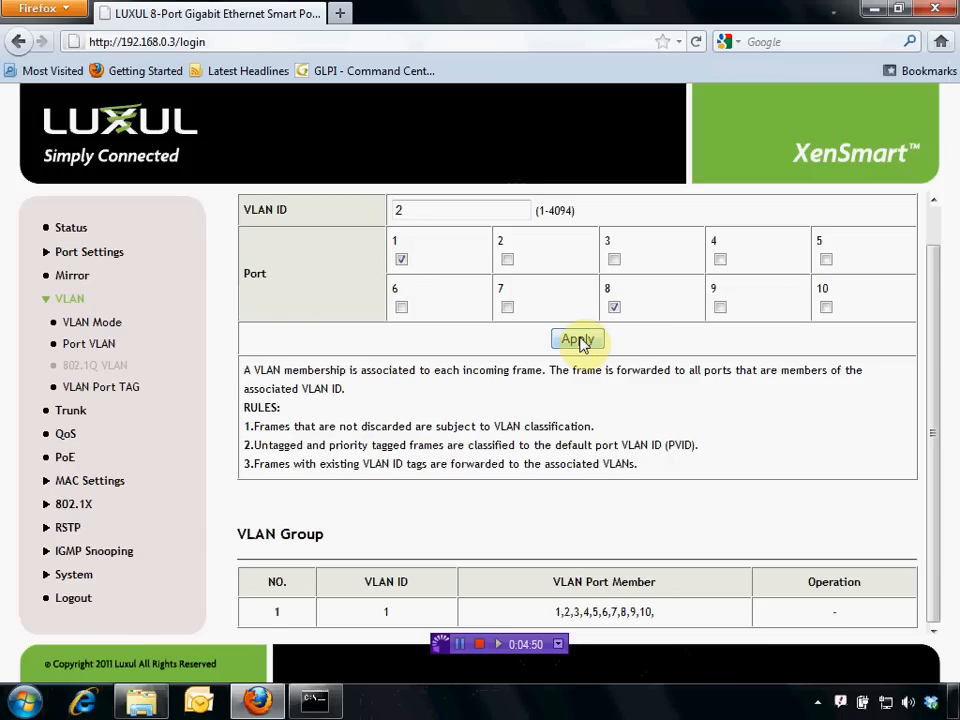
click(577, 339)
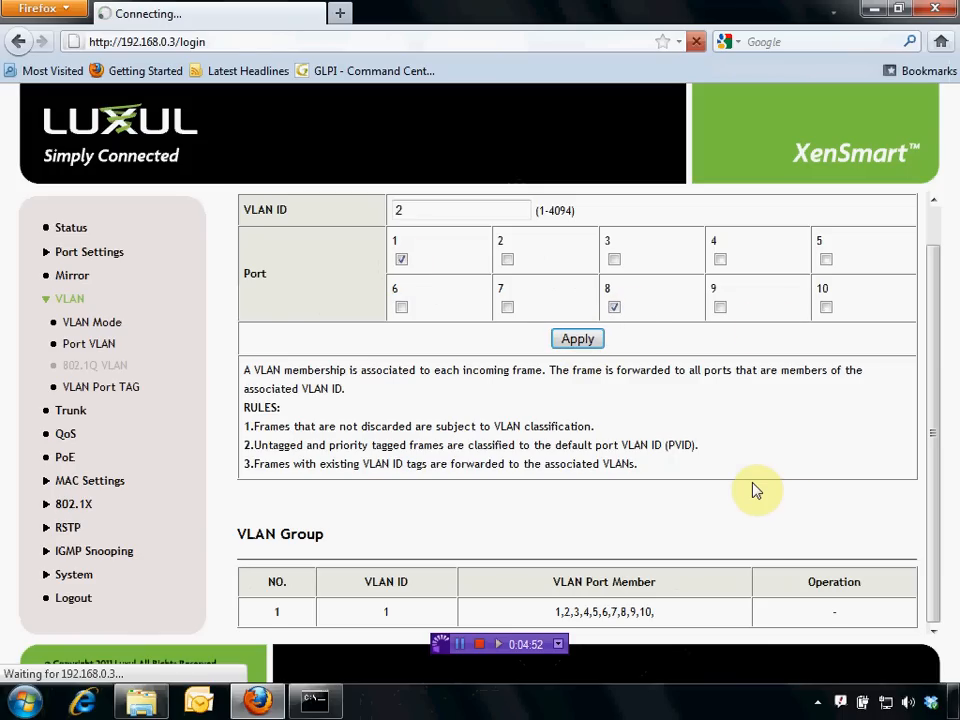
click(577, 338)
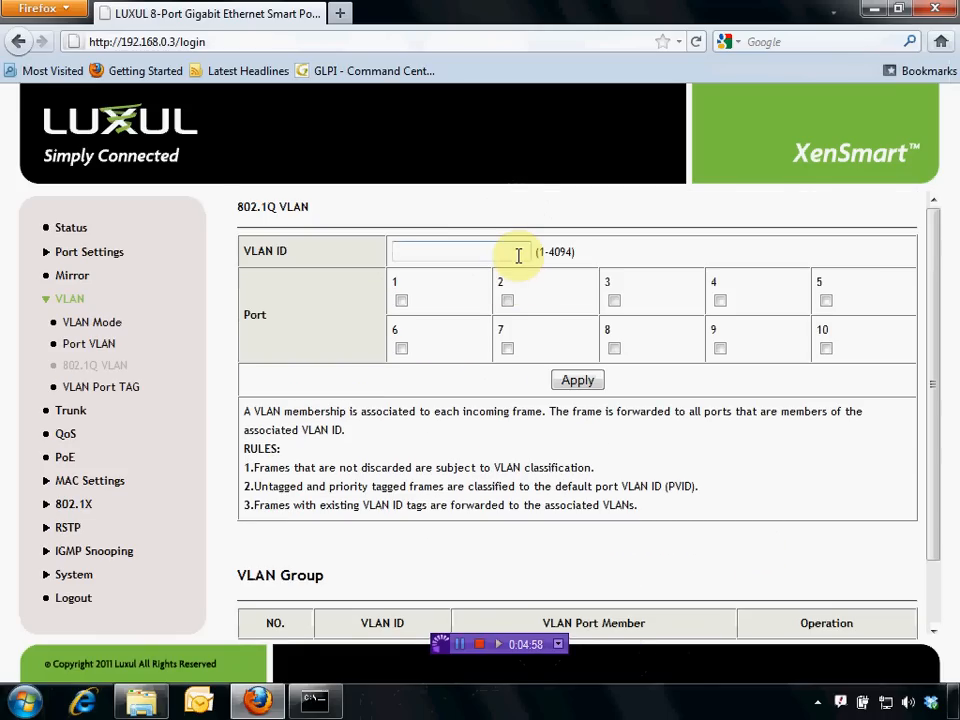
Add VLAN ID 3 with member ports 2 and 8 and confirm it in the group table.
text(3)
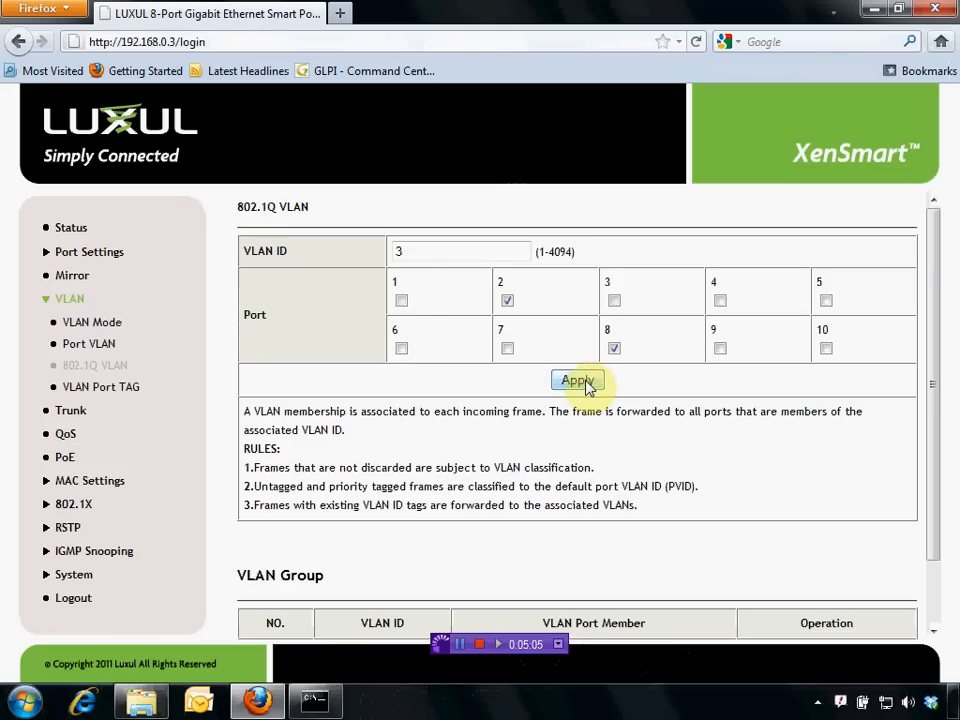
click(577, 380)
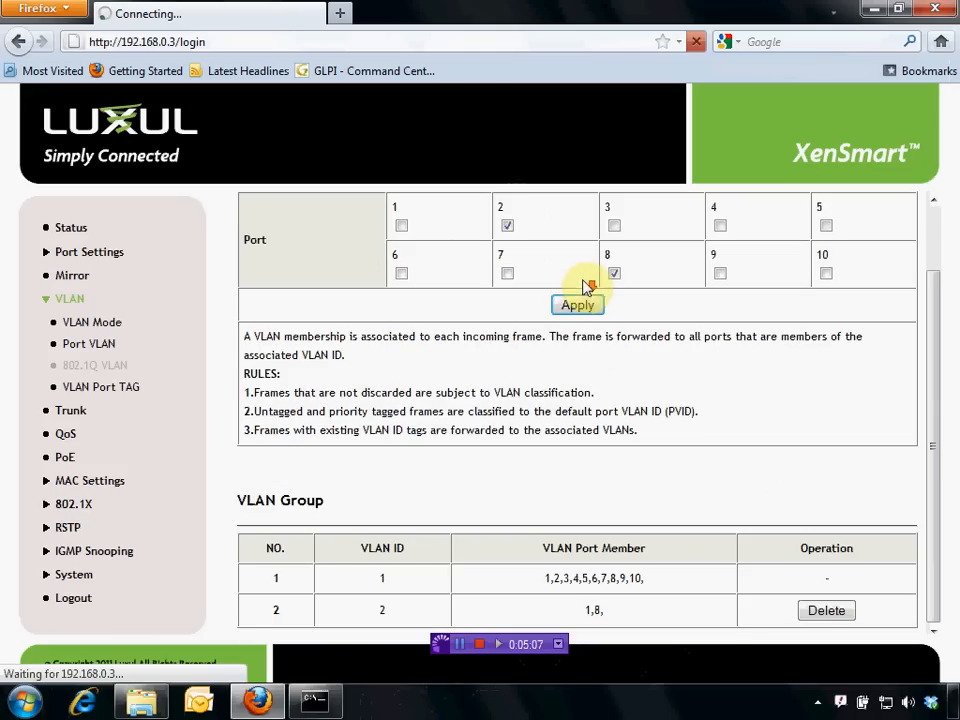
click(577, 304)
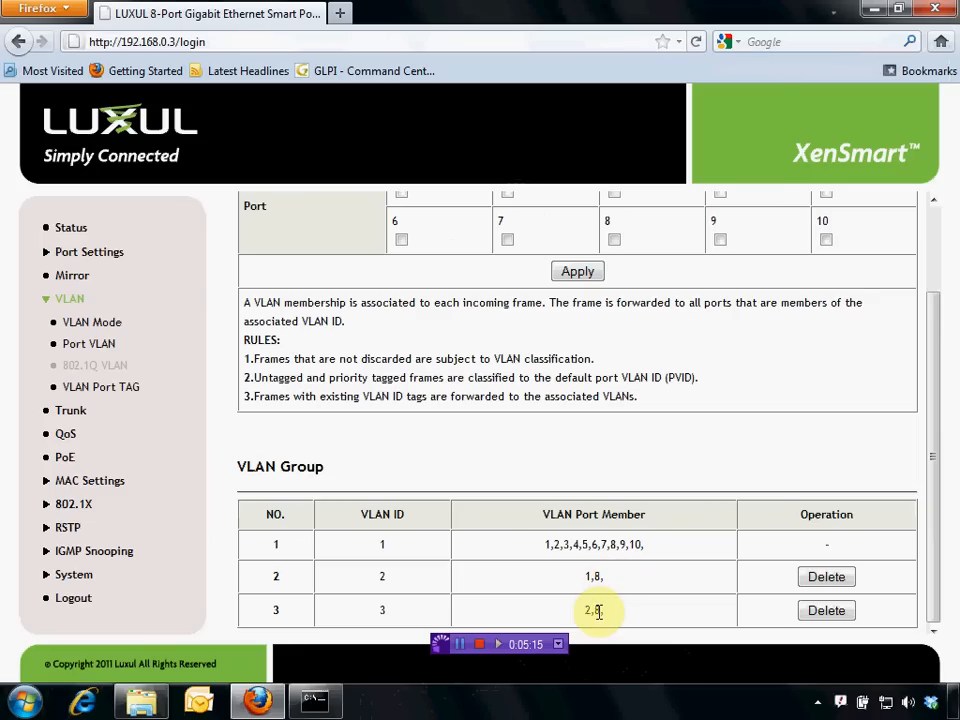
click(314, 699)
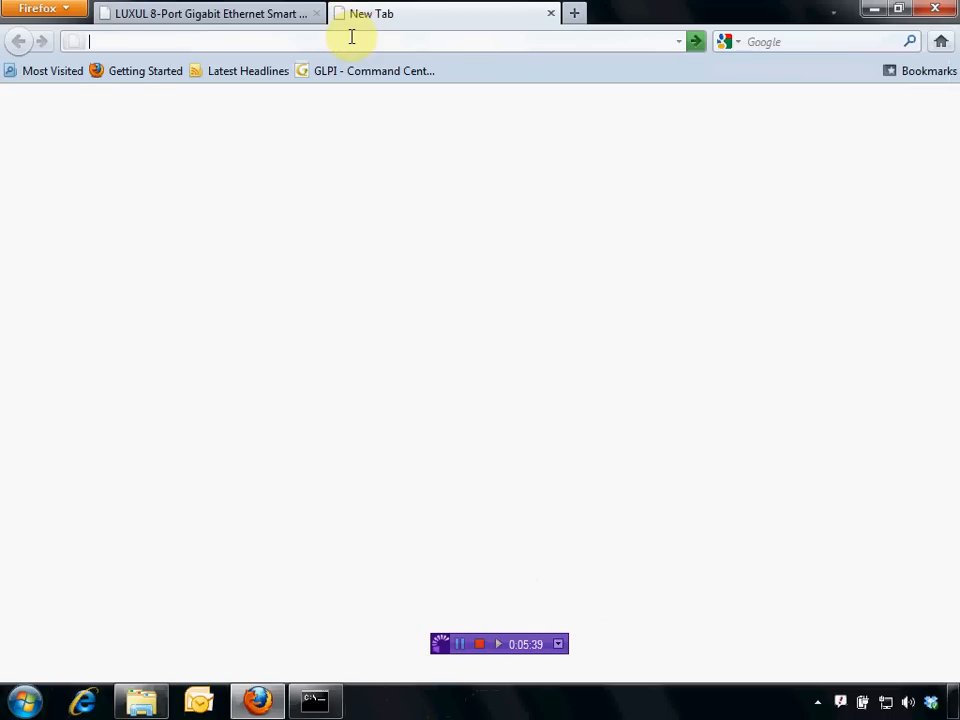
Load google.com, then the Yahoo! home page from the address-bar suggestions.
text(http://www.google.com/)
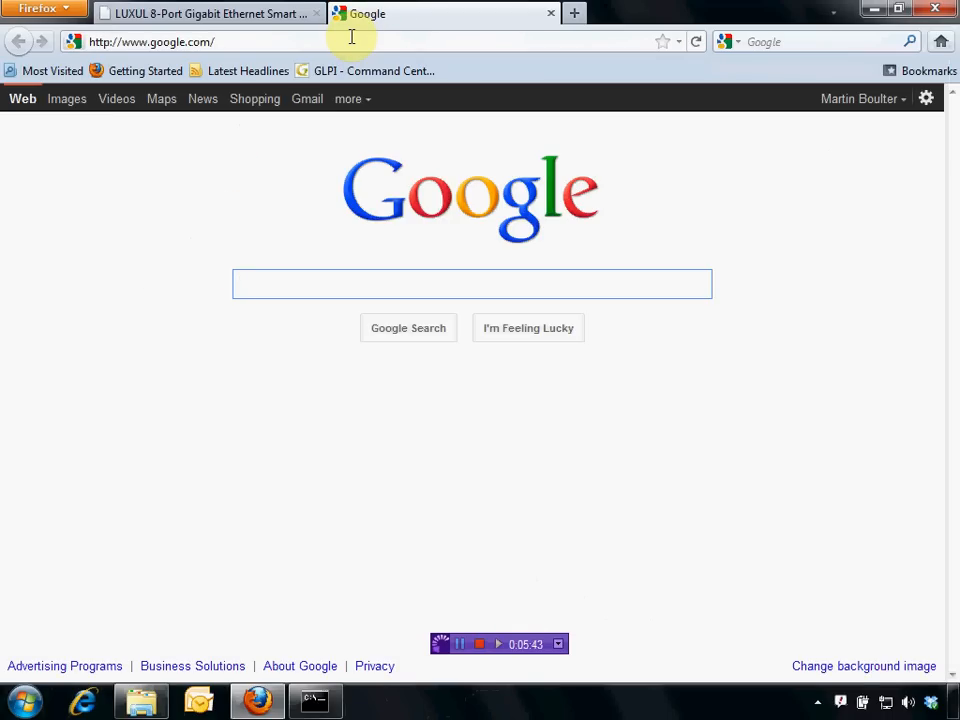
text(yha)
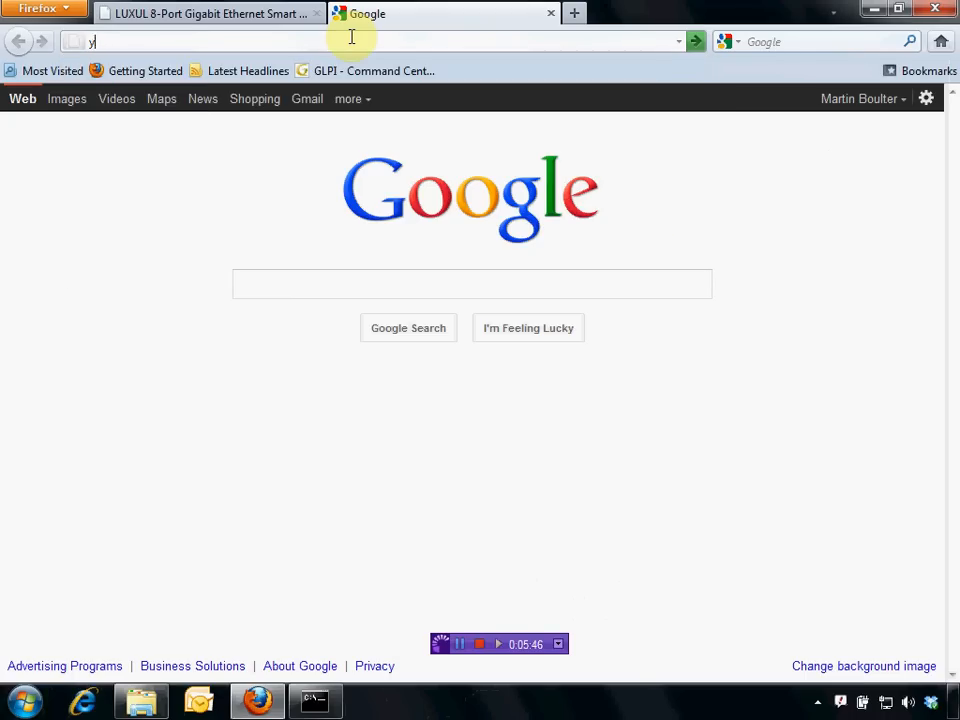
text(ahoo)
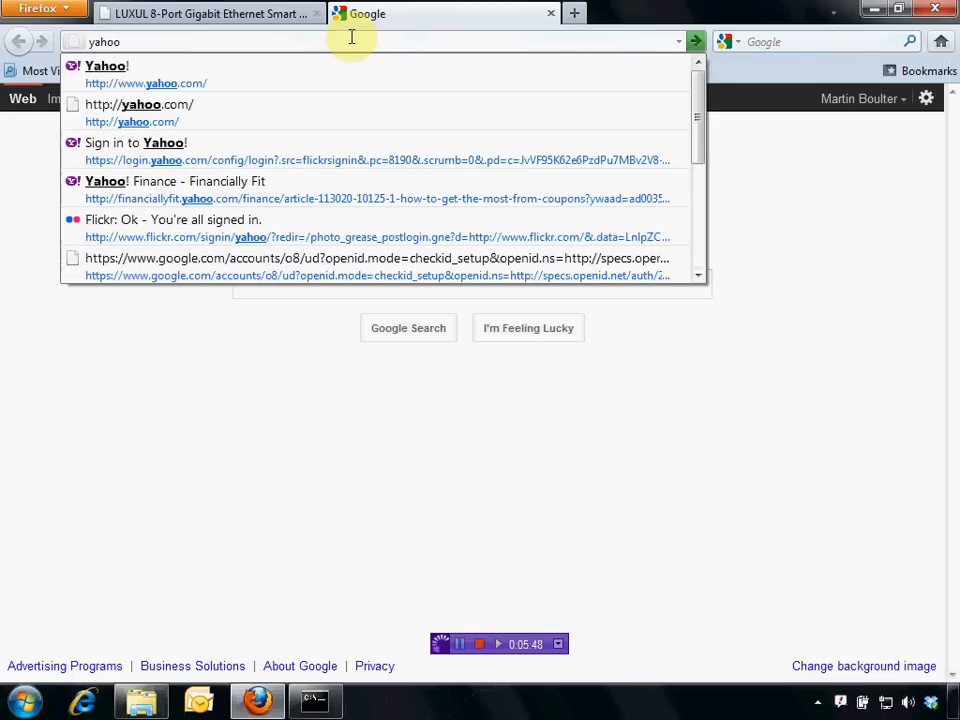
click(105, 74)
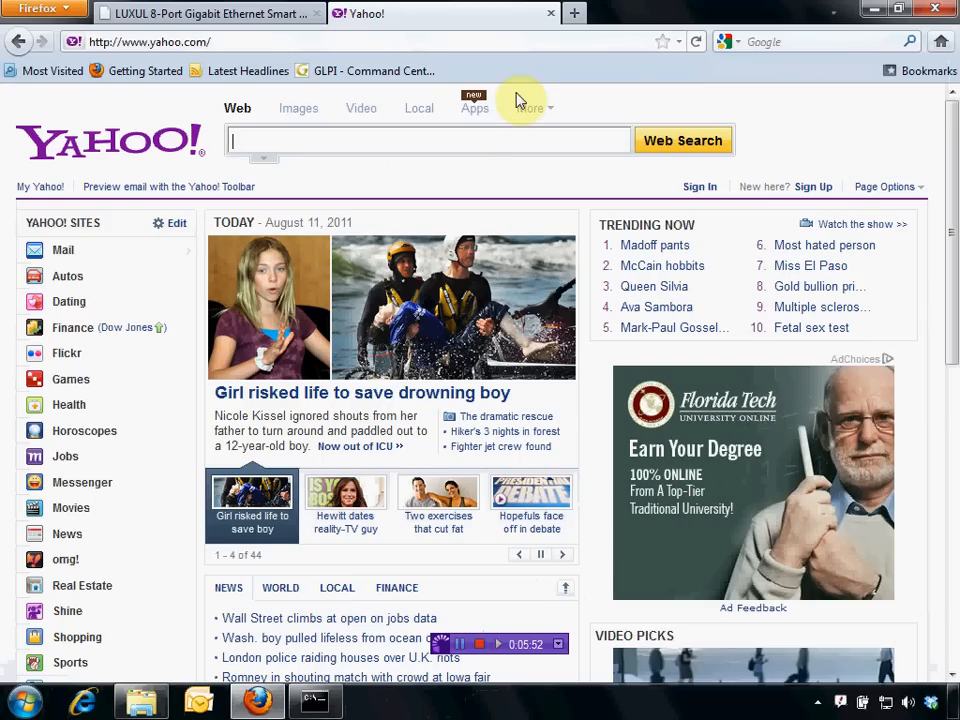
click(550, 13)
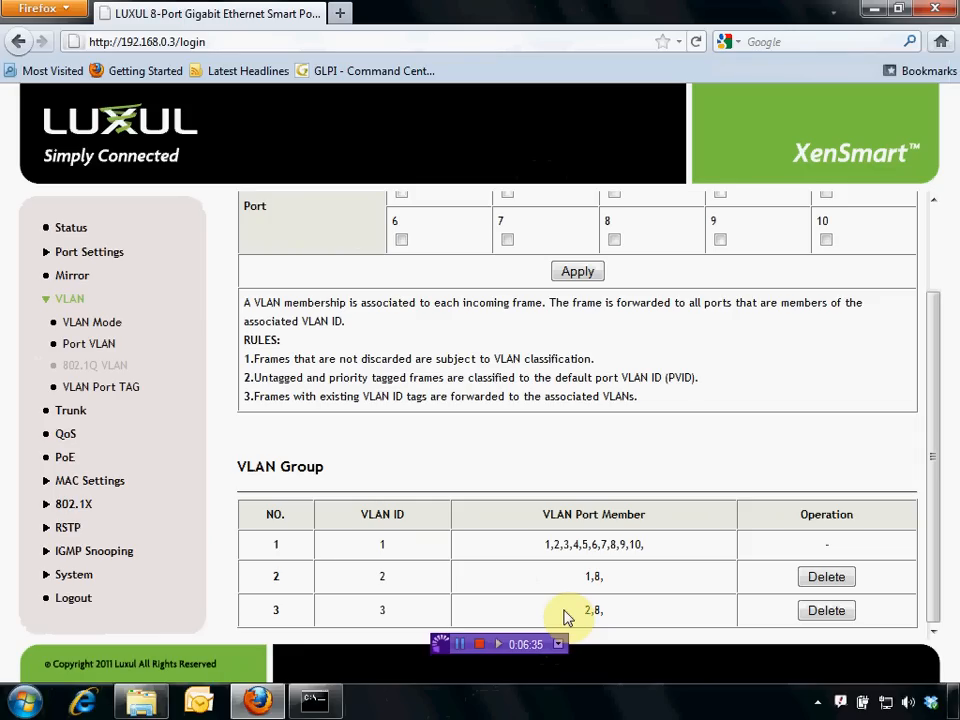
mouse_move(498, 470)
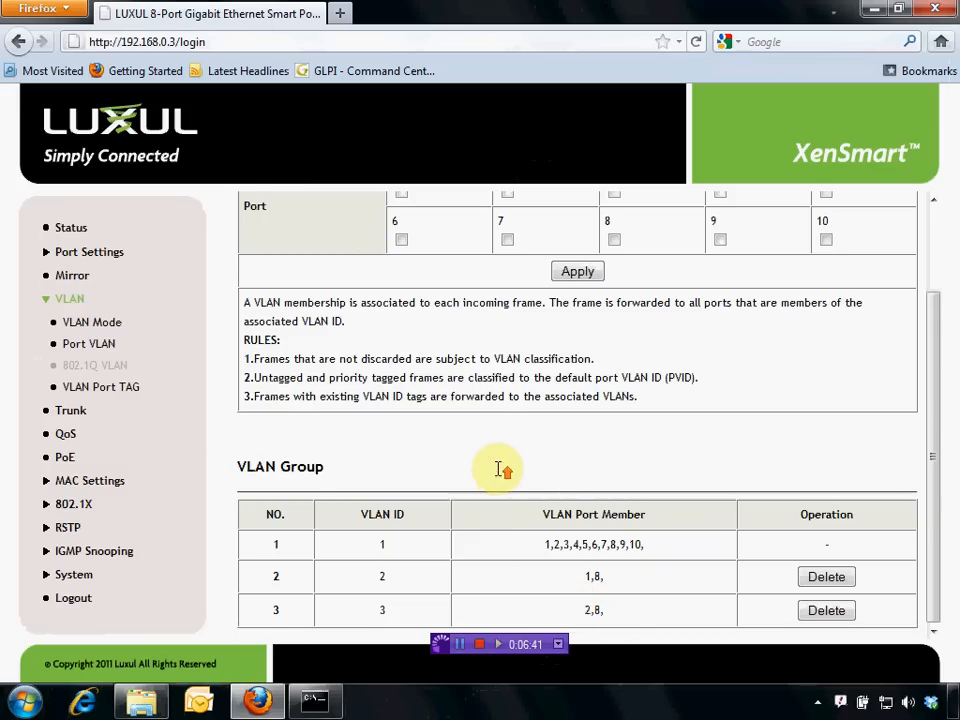